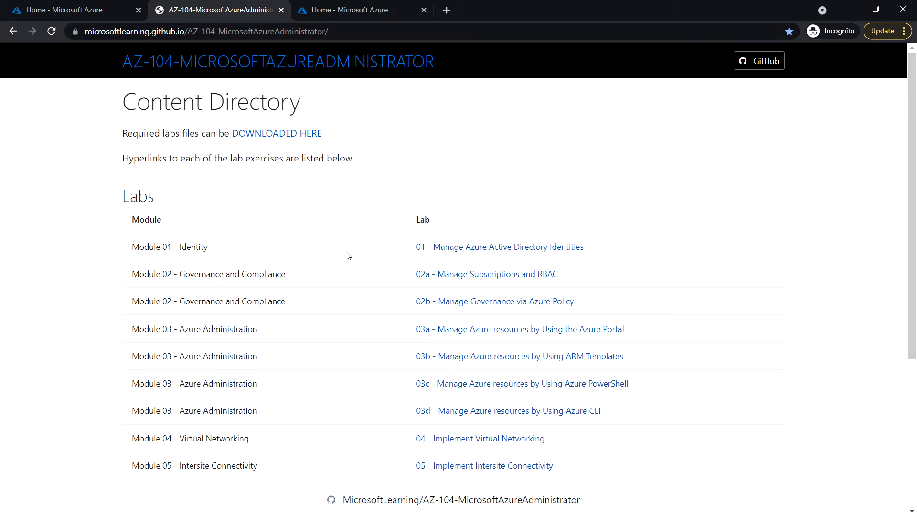
# - Open the Lab 11 Implement Monitoring manual from the AZ-104 content directory
pyautogui.scroll(-3)
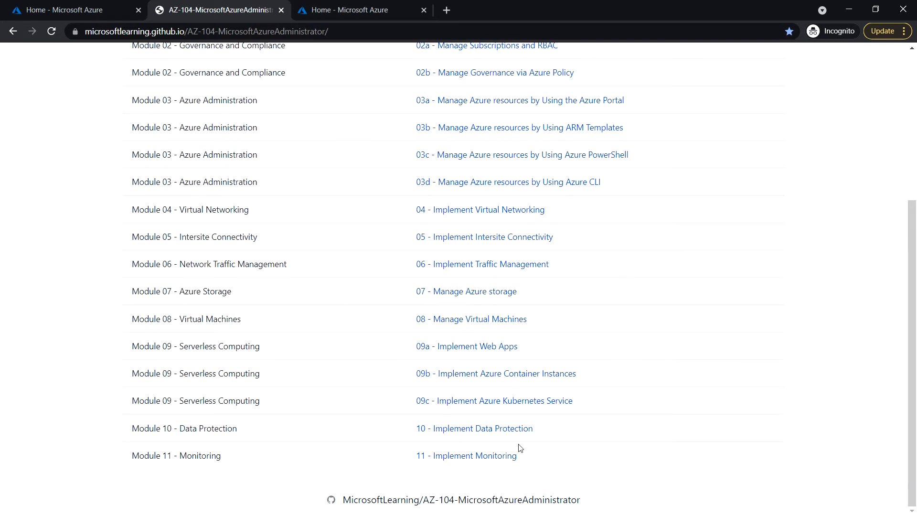
pyautogui.click(467, 456)
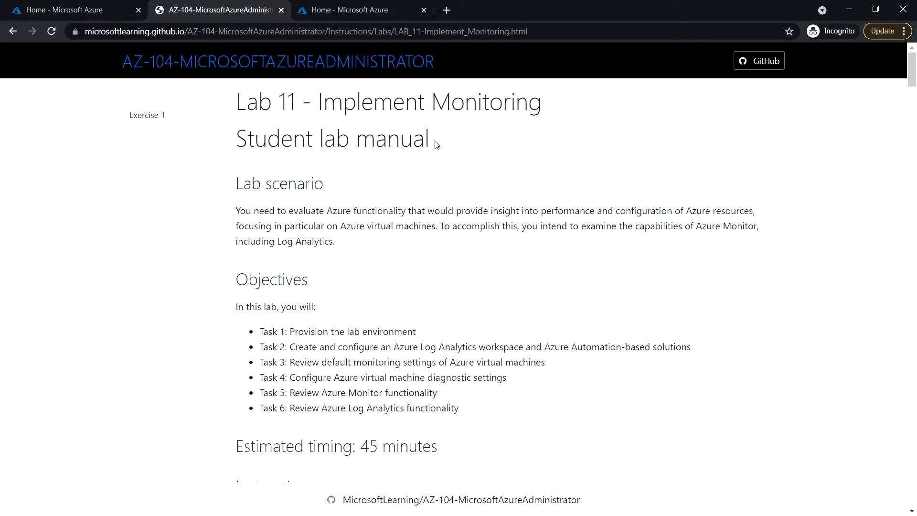
pyautogui.moveTo(390, 181)
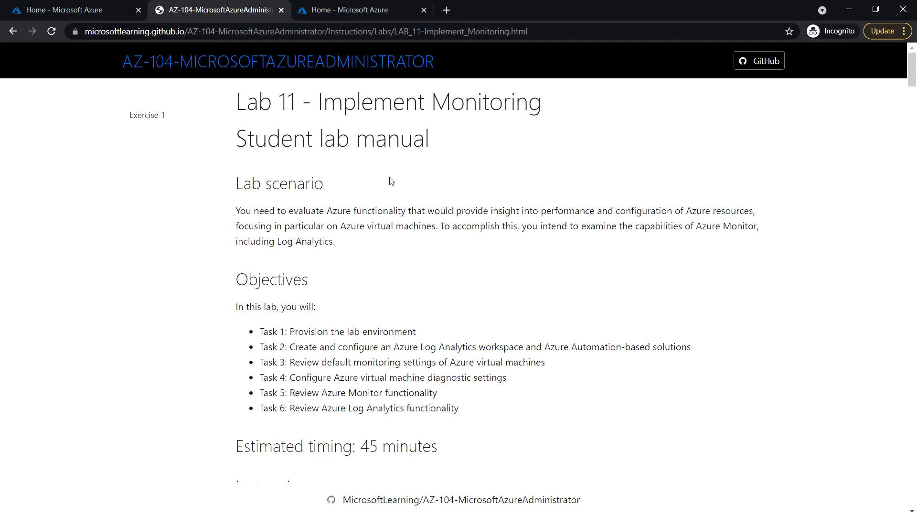
# - Scroll down the manual to Exercise 1, Task 1 on provisioning the lab environment
pyautogui.scroll(-3)
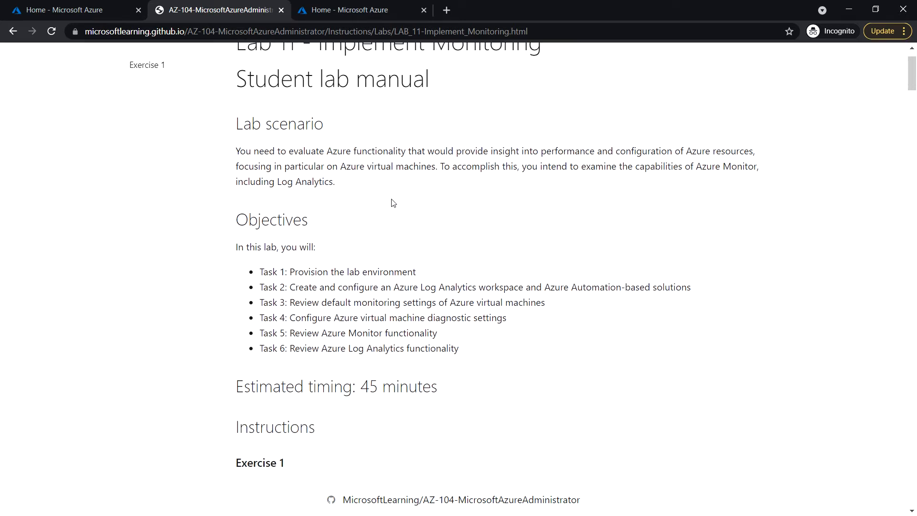
pyautogui.moveTo(384, 299)
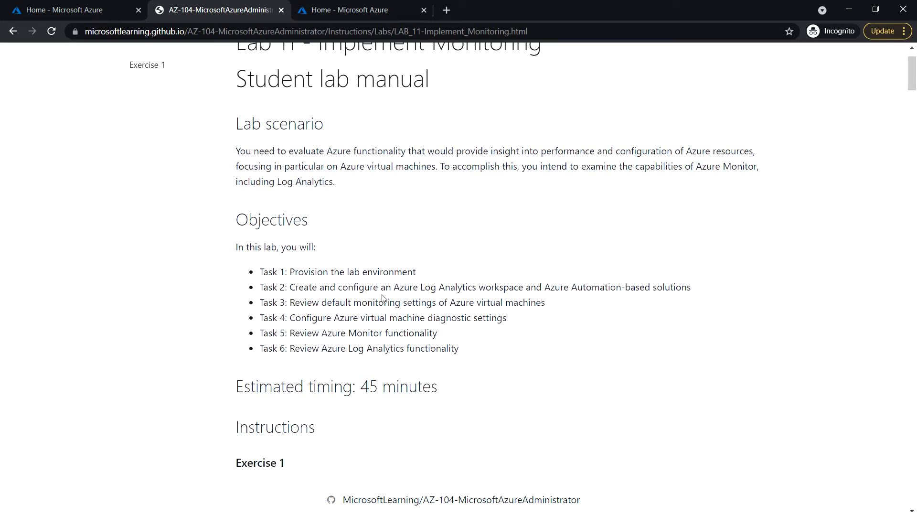
pyautogui.scroll(-3)
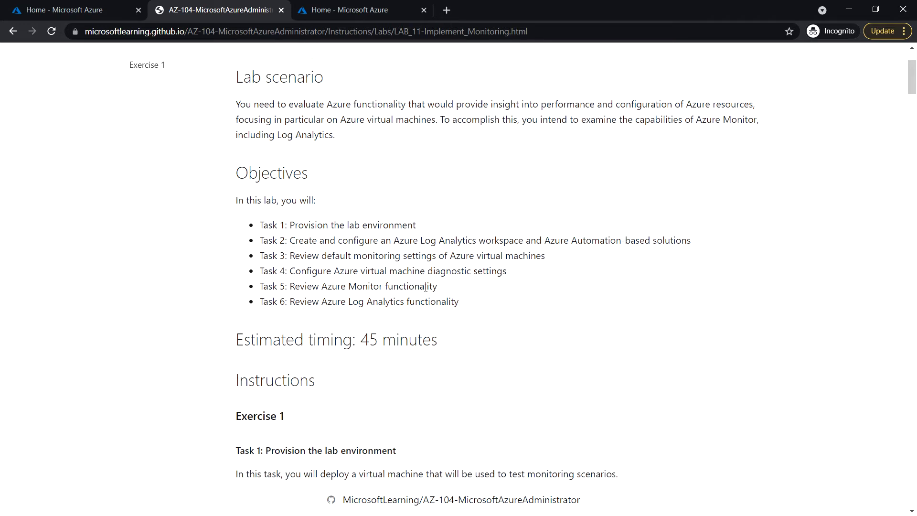
pyautogui.scroll(-3)
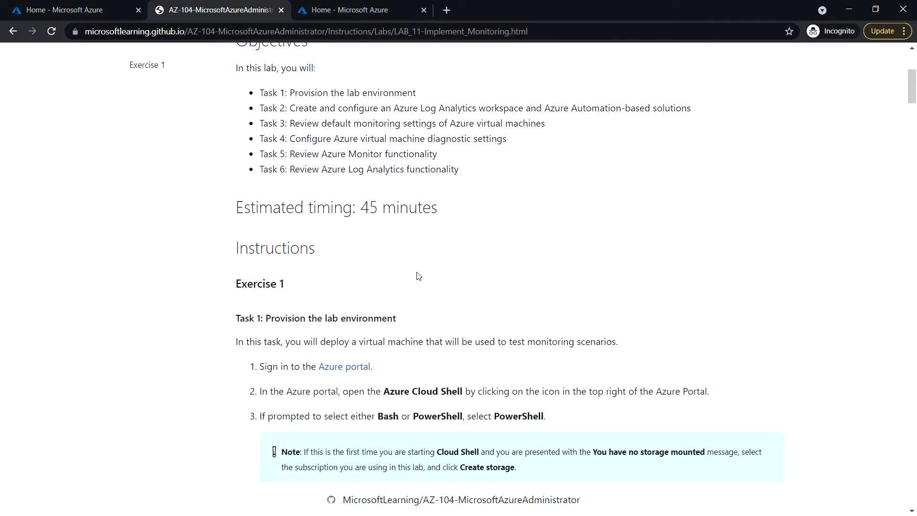
pyautogui.scroll(-3)
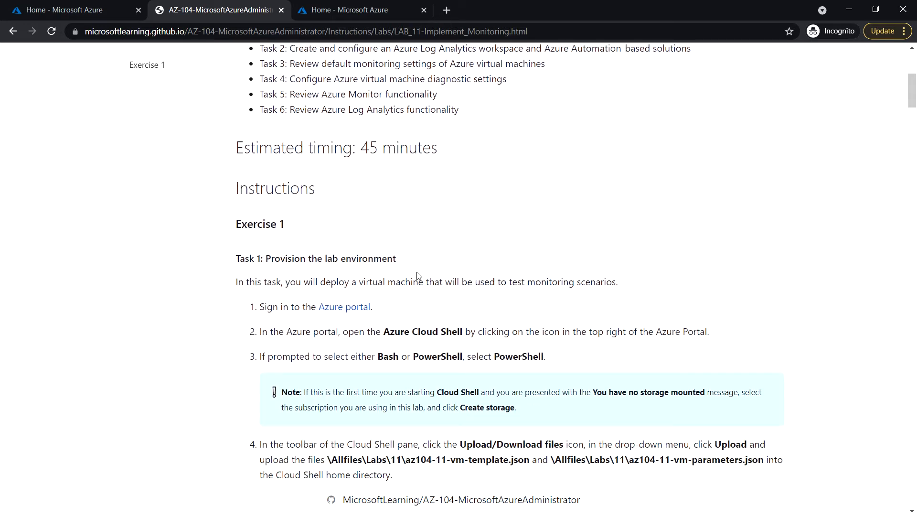
pyautogui.scroll(-3)
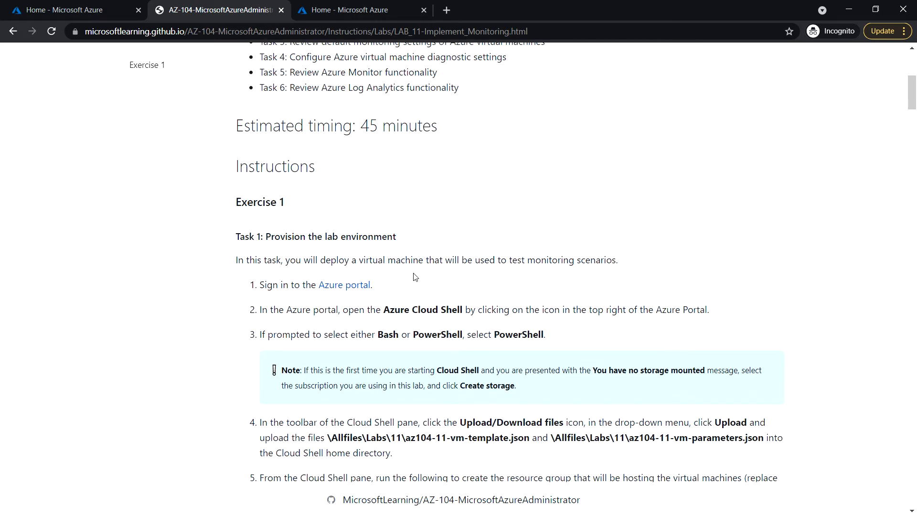
pyautogui.scroll(-3)
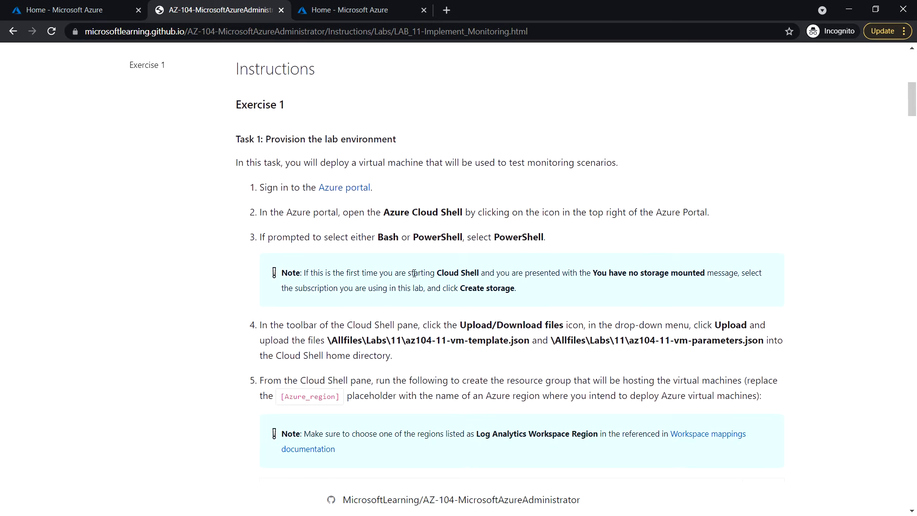
# - Switch to the Azure portal and launch a PowerShell Cloud Shell session
pyautogui.click(69, 10)
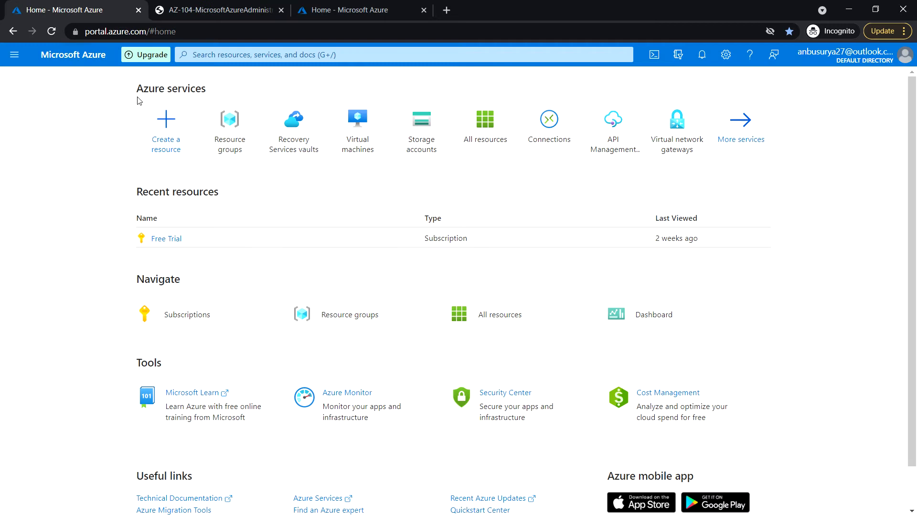
pyautogui.moveTo(269, 174)
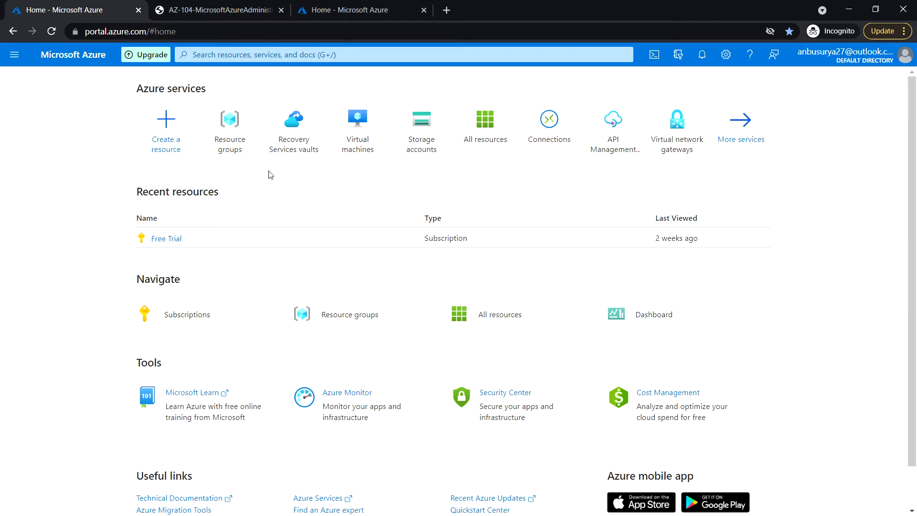
pyautogui.moveTo(627, 79)
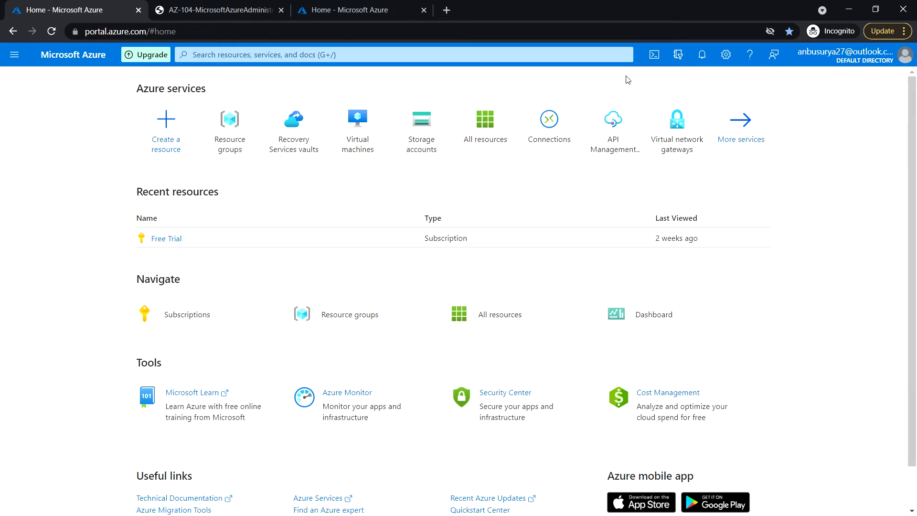
pyautogui.click(654, 54)
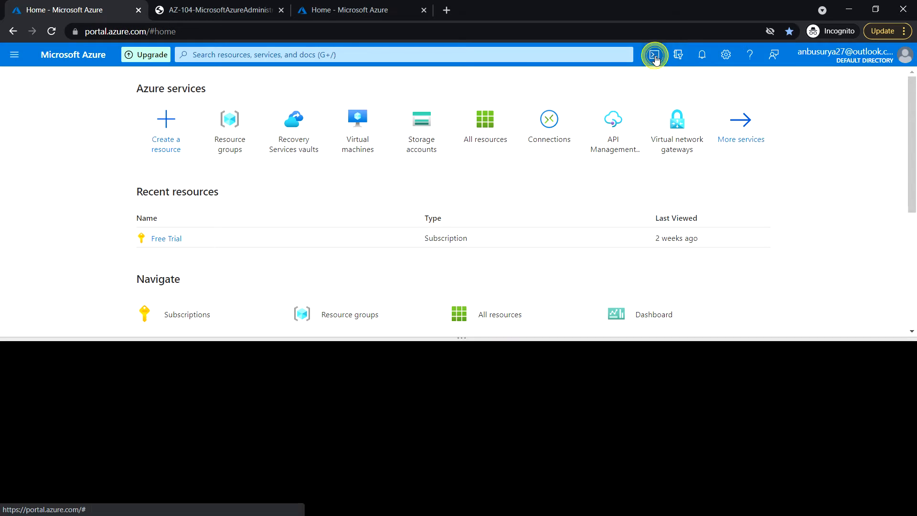
pyautogui.click(654, 54)
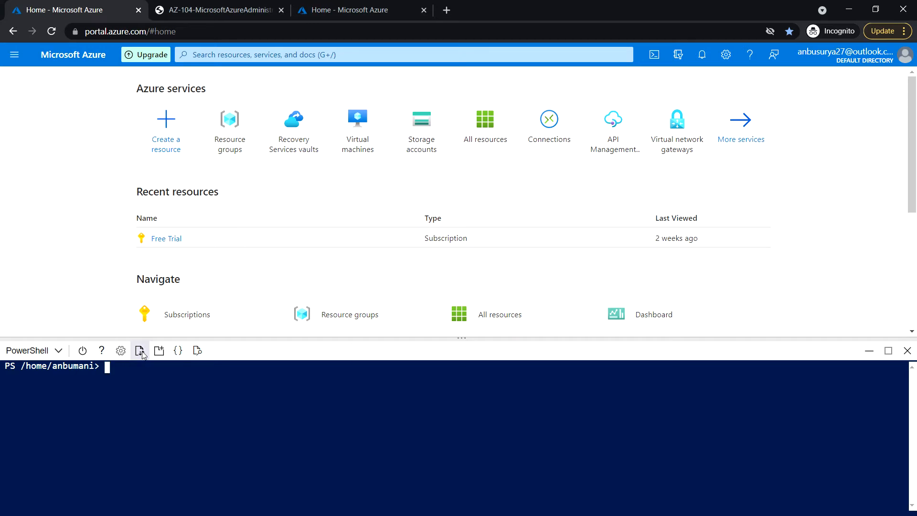
pyautogui.moveTo(141, 351)
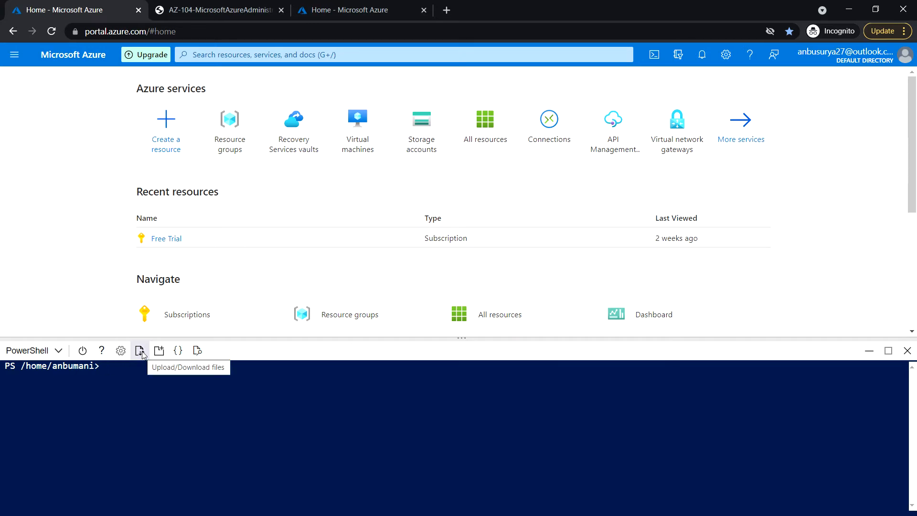
# - Upload az104-11-vm-template.json from the Allfiles\Labs\11 folder into Cloud Shell
pyautogui.click(140, 350)
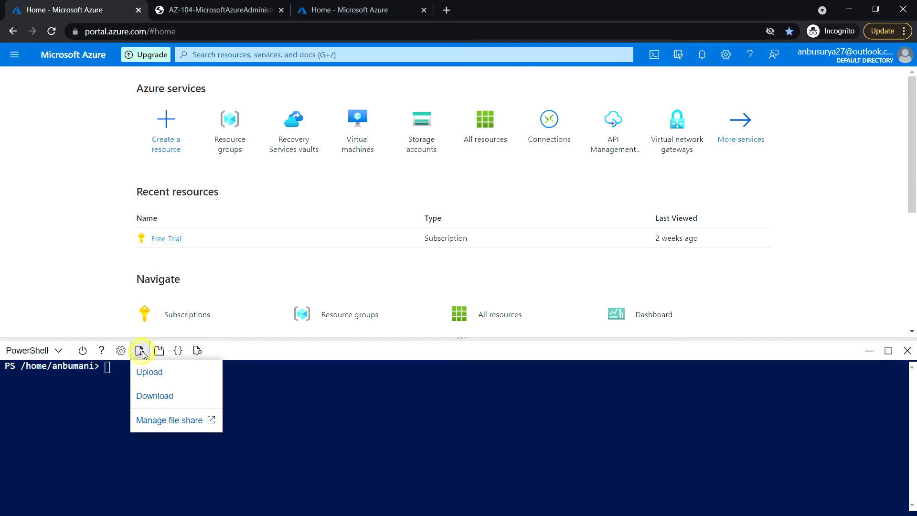
pyautogui.moveTo(149, 372)
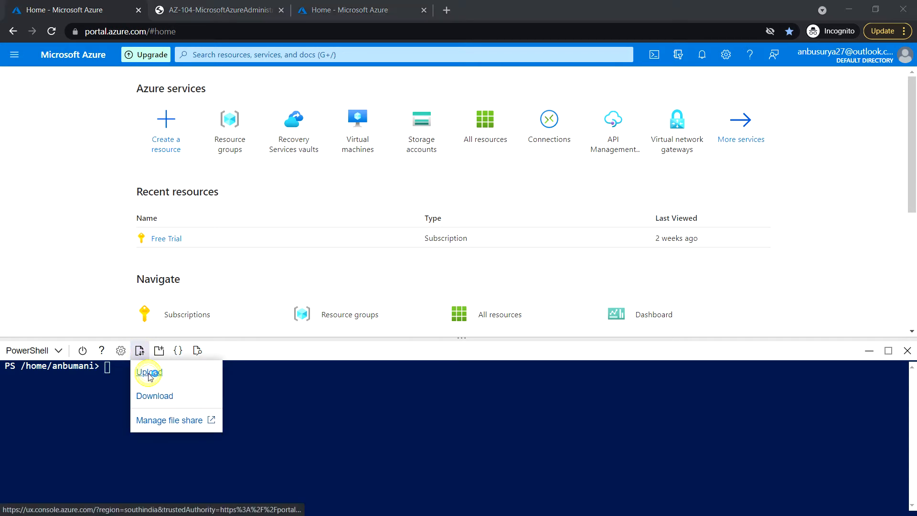
pyautogui.click(149, 371)
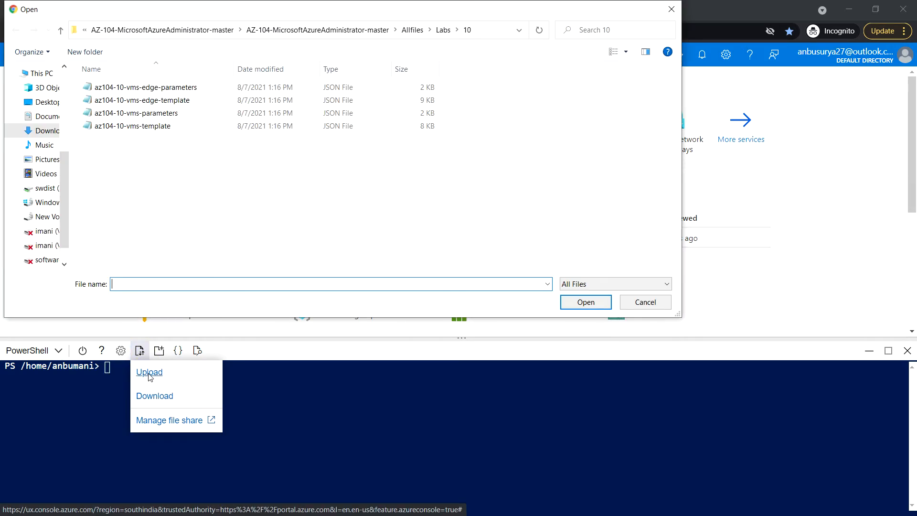
pyautogui.click(145, 87)
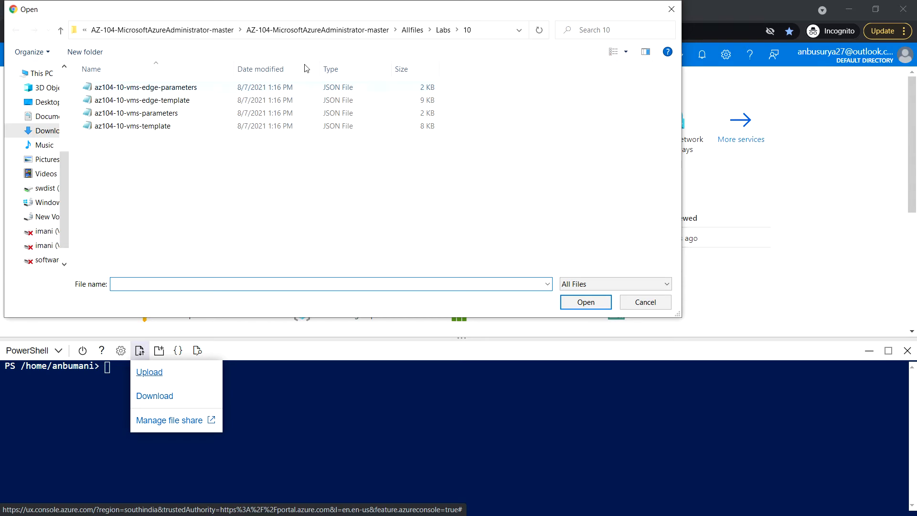
pyautogui.click(443, 29)
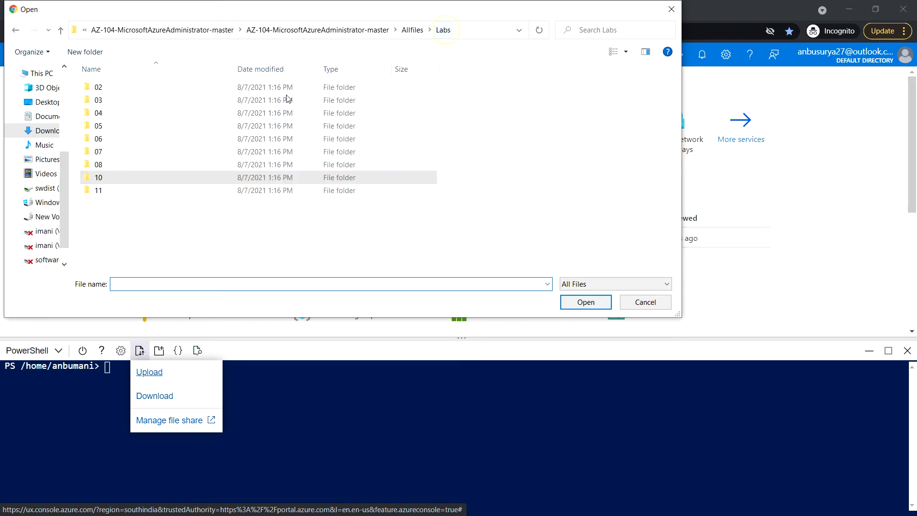
pyautogui.doubleClick(98, 190)
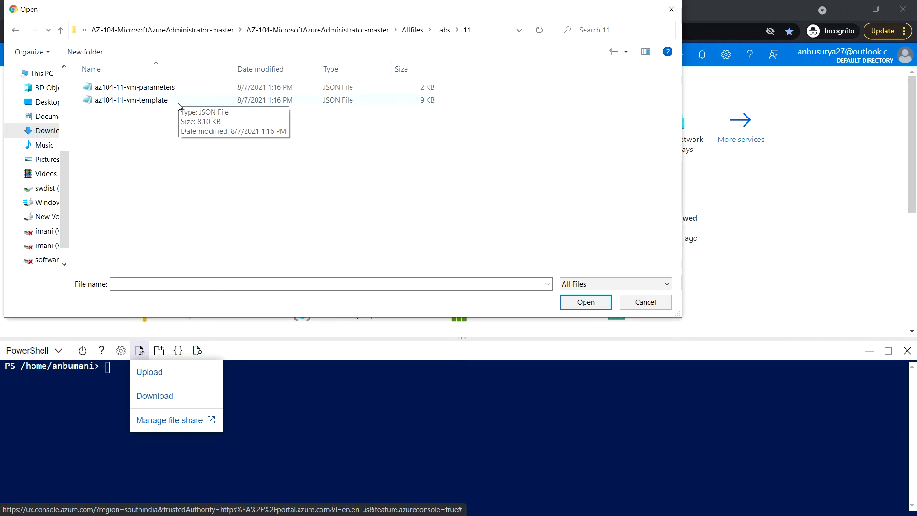
pyautogui.click(644, 302)
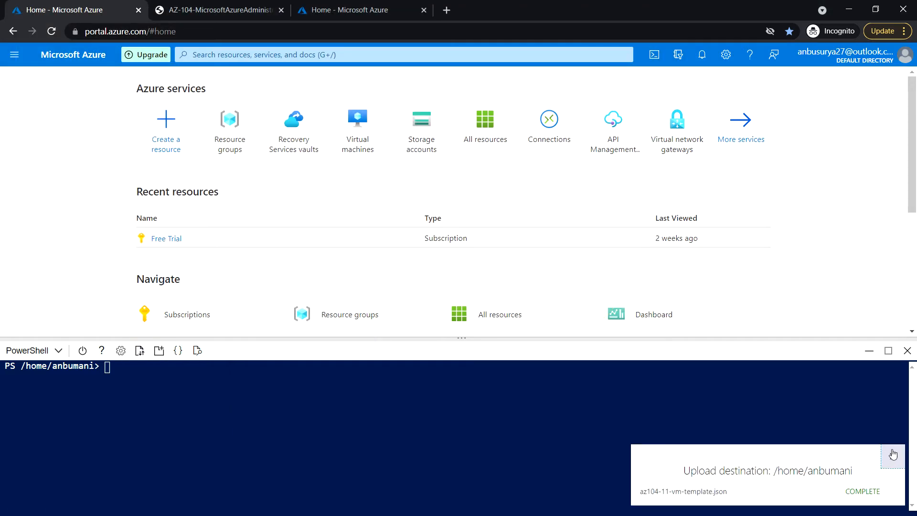
# - Upload az104-11-vm-parameters.json into Cloud Shell and dismiss the upload notice
pyautogui.click(139, 350)
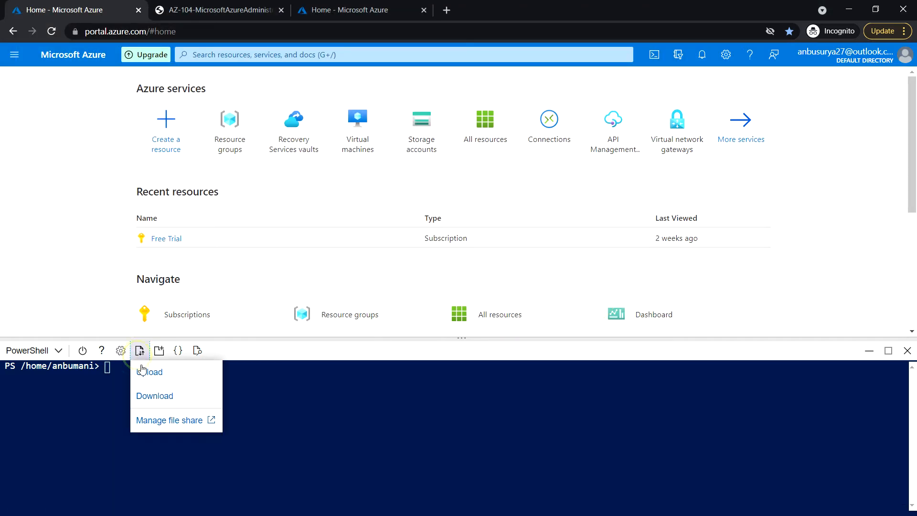
pyautogui.click(149, 371)
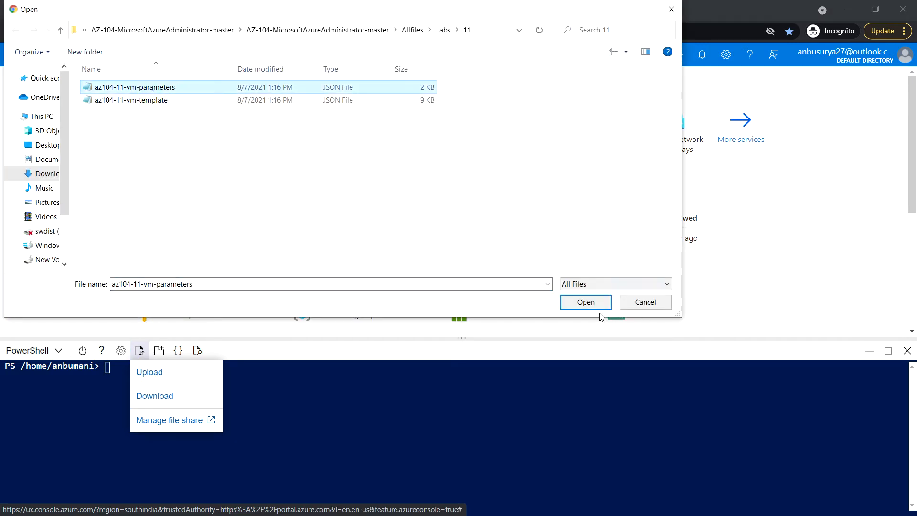
pyautogui.click(585, 302)
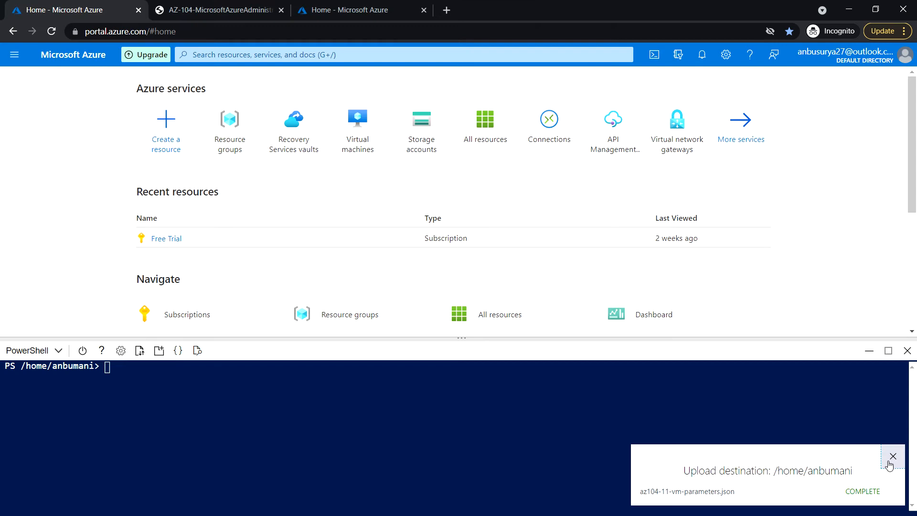
pyautogui.click(892, 456)
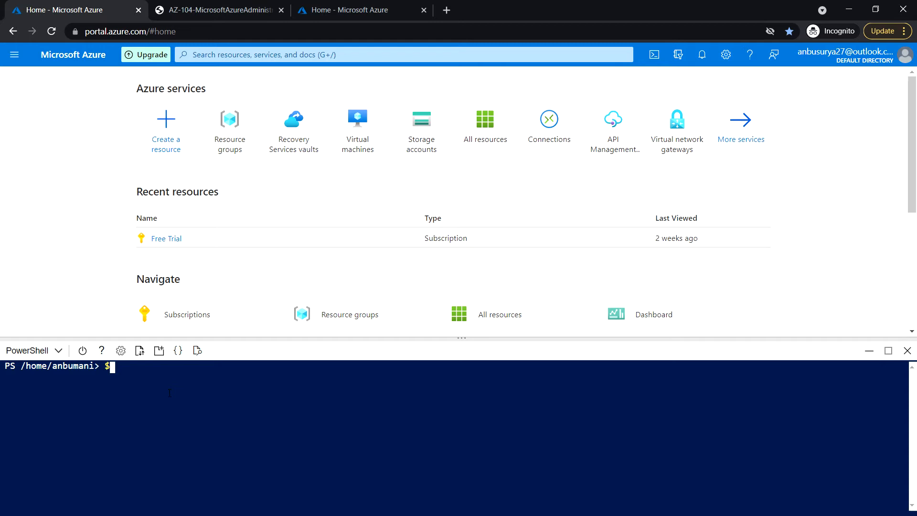
# - Set $location to 'eastus' and $rgName to 'az104-11-rg0' in PowerShell
pyautogui.write('$location =')
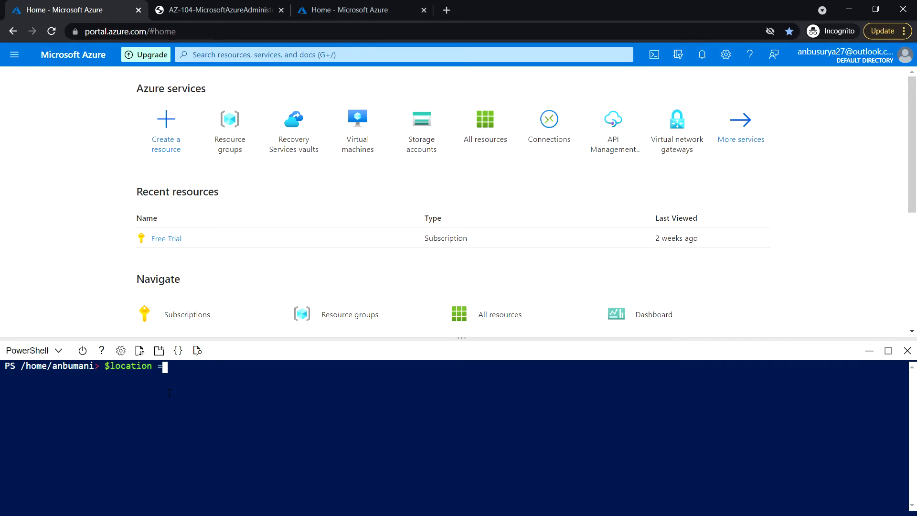
pyautogui.write("'eas")
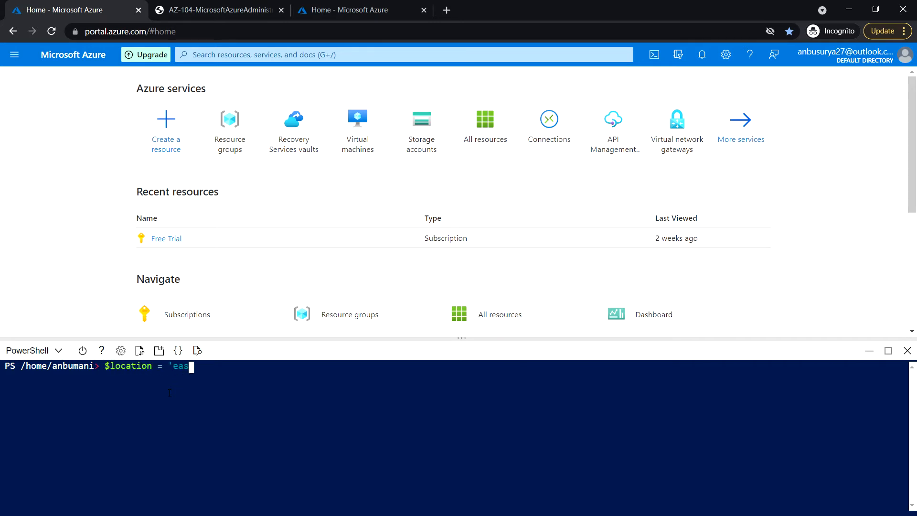
pyautogui.write("tus'")
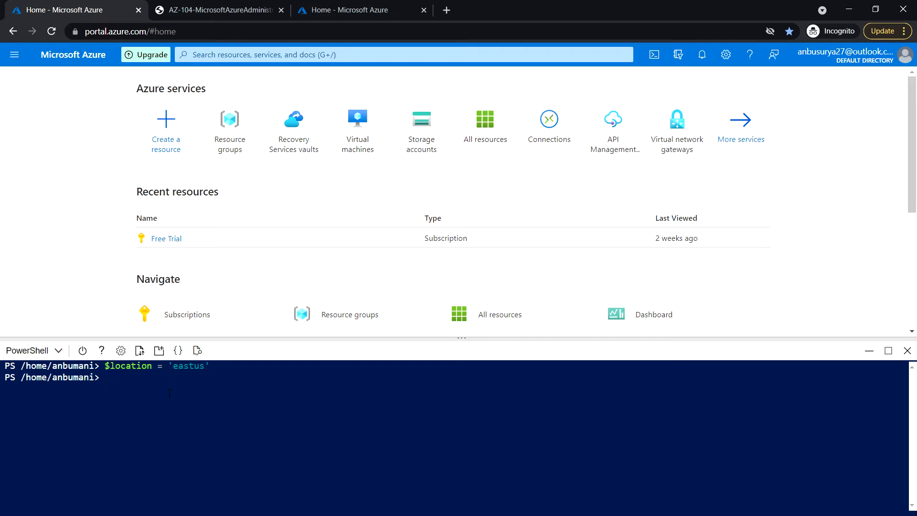
pyautogui.write('$rg')
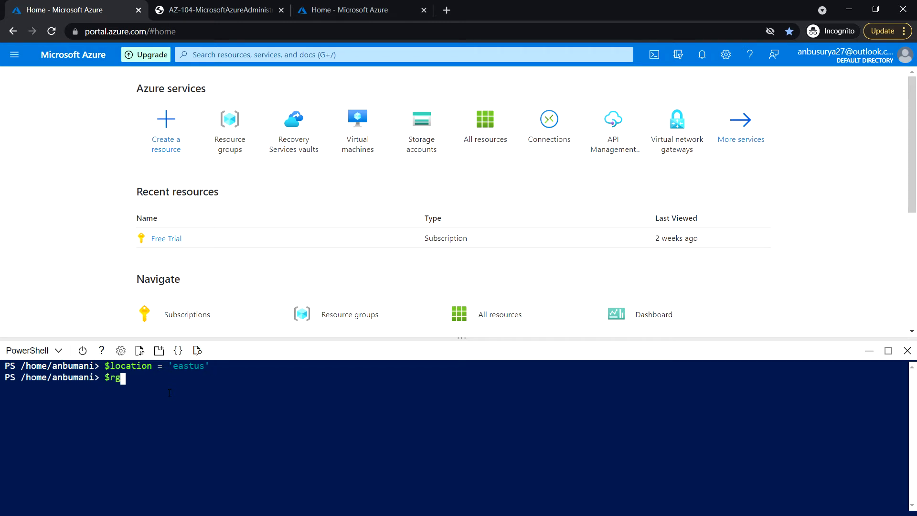
pyautogui.write('Name')
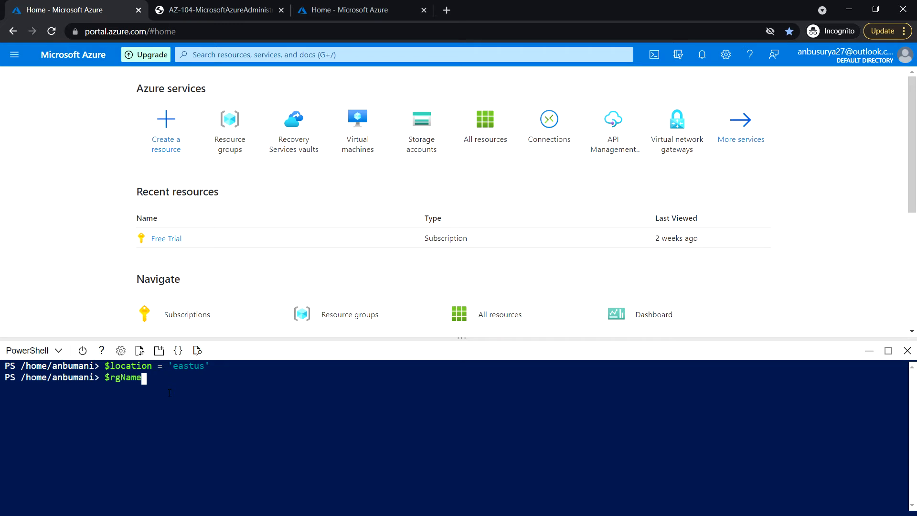
pyautogui.write("= '")
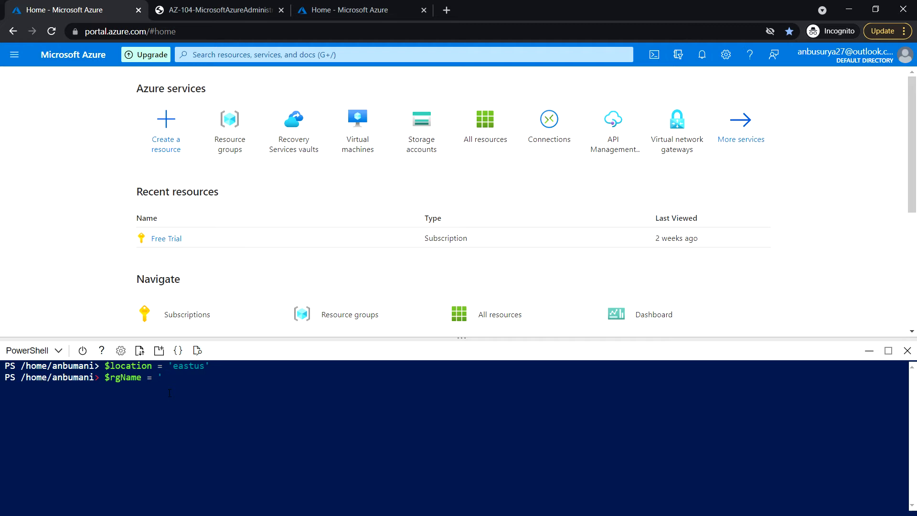
pyautogui.write('az104-11')
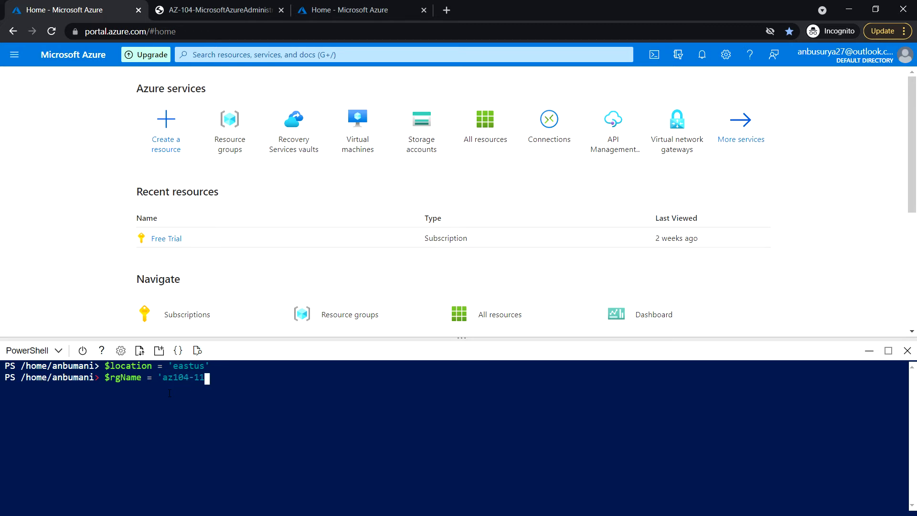
pyautogui.write('-rg0')
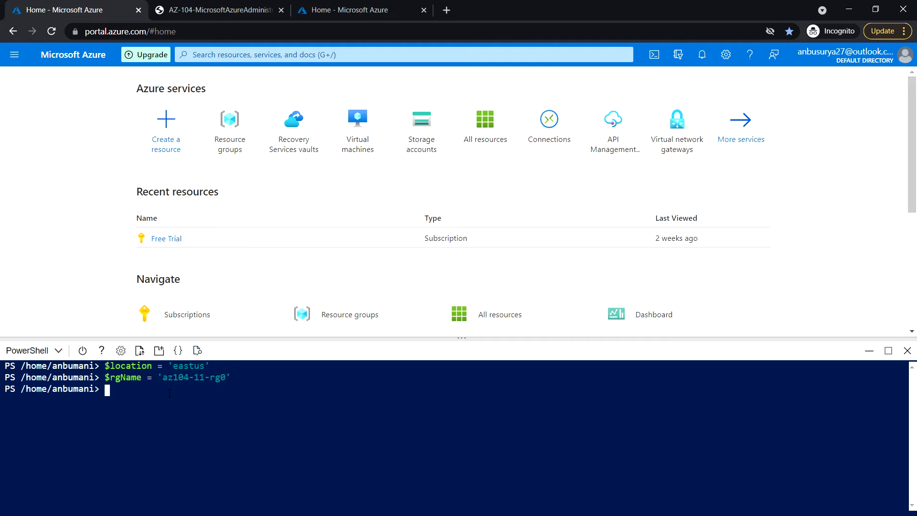
# - Create the resource group with New-AzResourceGroup -Name $rgName -Location $location
pyautogui.write('new')
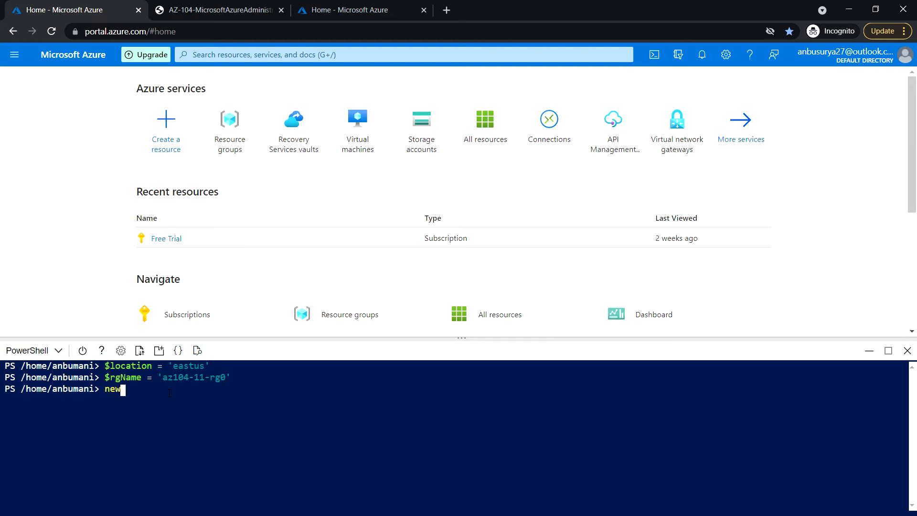
pyautogui.write('-az')
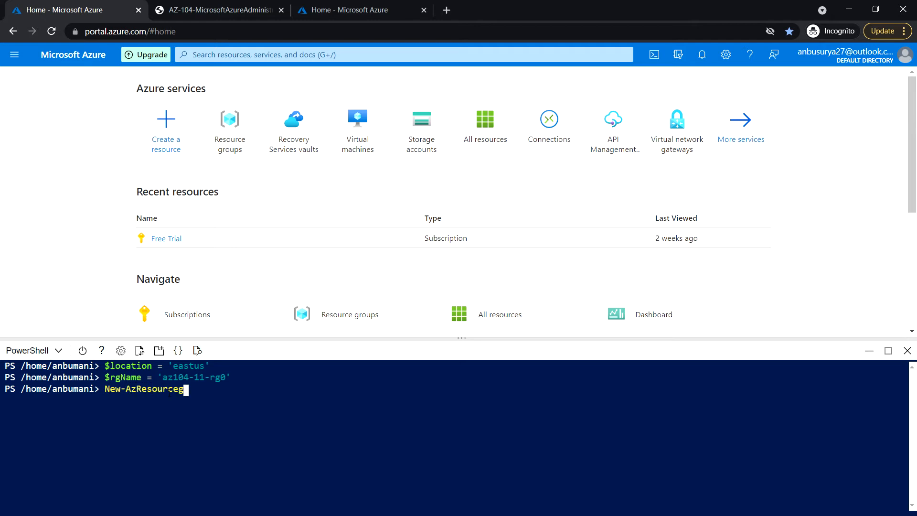
pyautogui.write('roup -')
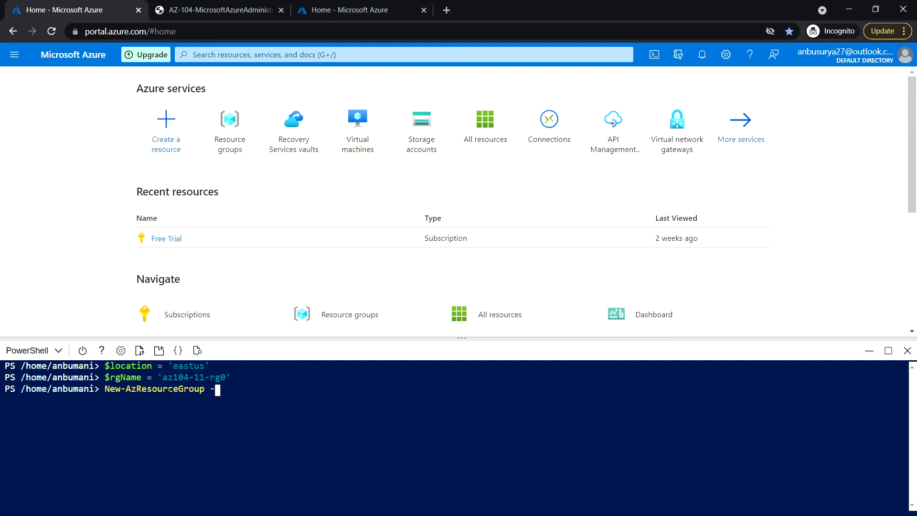
pyautogui.write('Name')
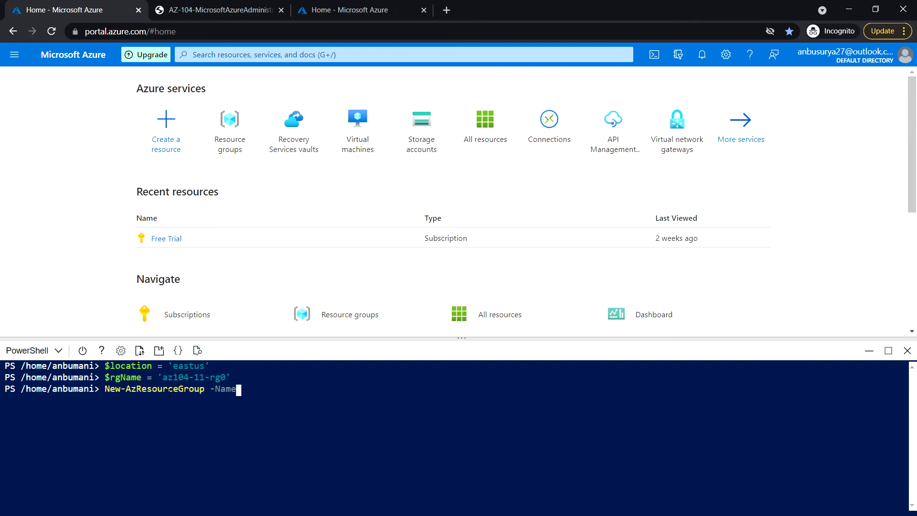
pyautogui.write('$rgN')
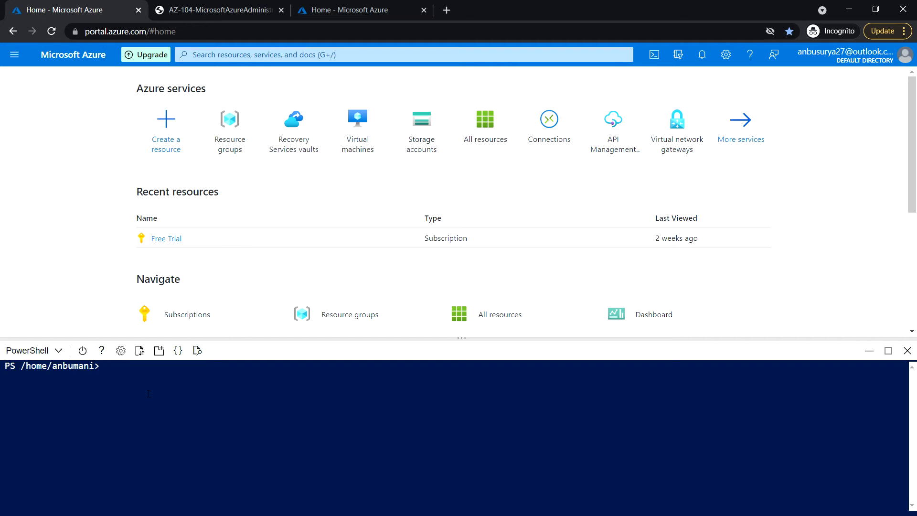
# - Begin New-AzResourceGroupDeployment with -ResourceGroupName $rgName and -TemplateFile az104-11-vm-template.json
pyautogui.write('New')
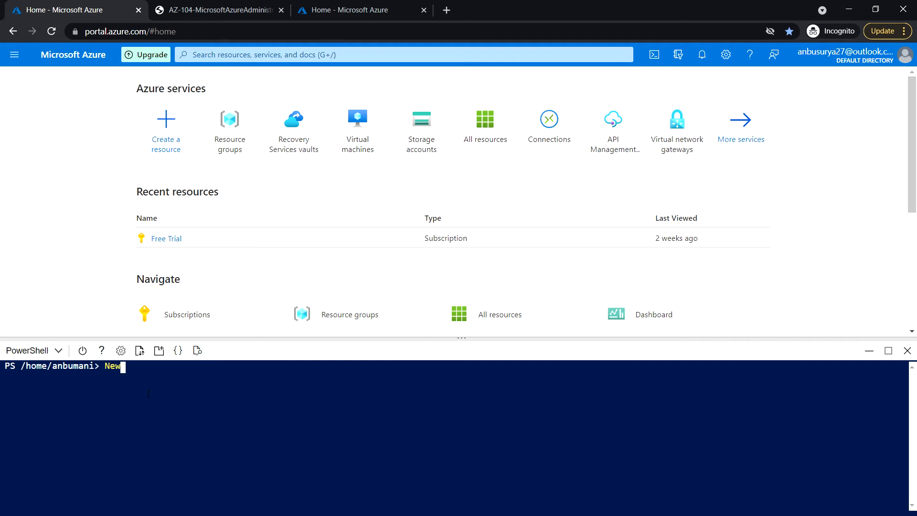
pyautogui.write('-azre')
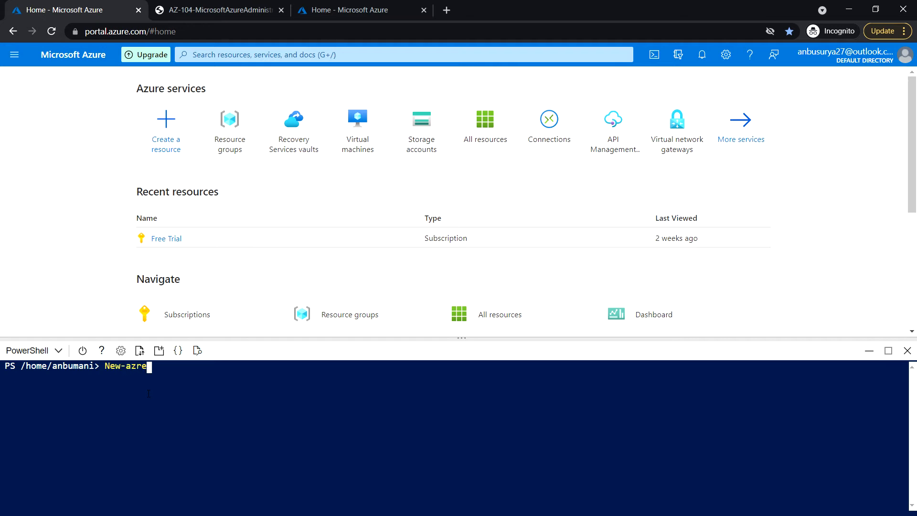
pyautogui.write('Resource')
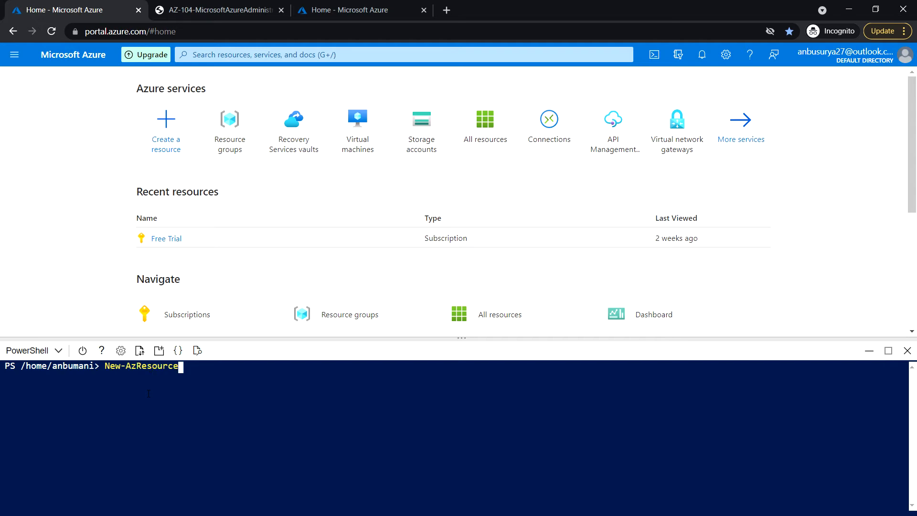
pyautogui.write('GroupDeployment `')
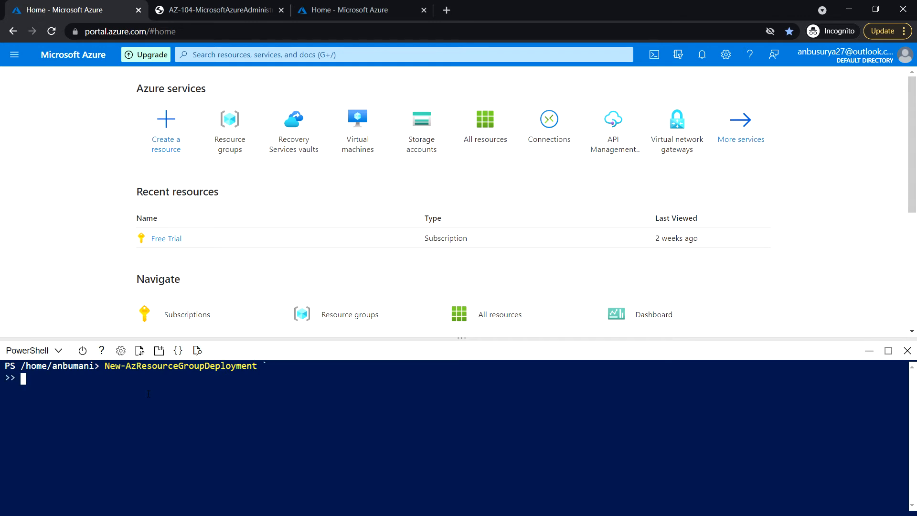
pyautogui.write('-resourceGroupName')
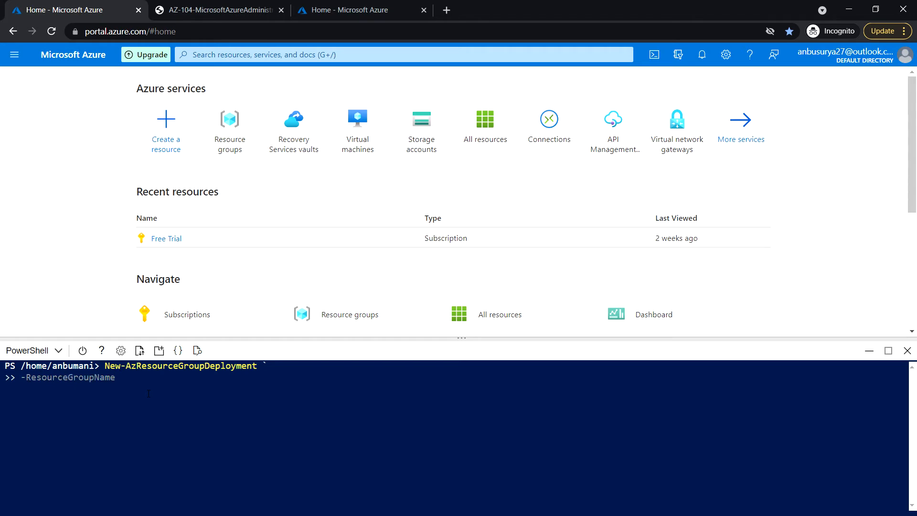
pyautogui.write('$HO')
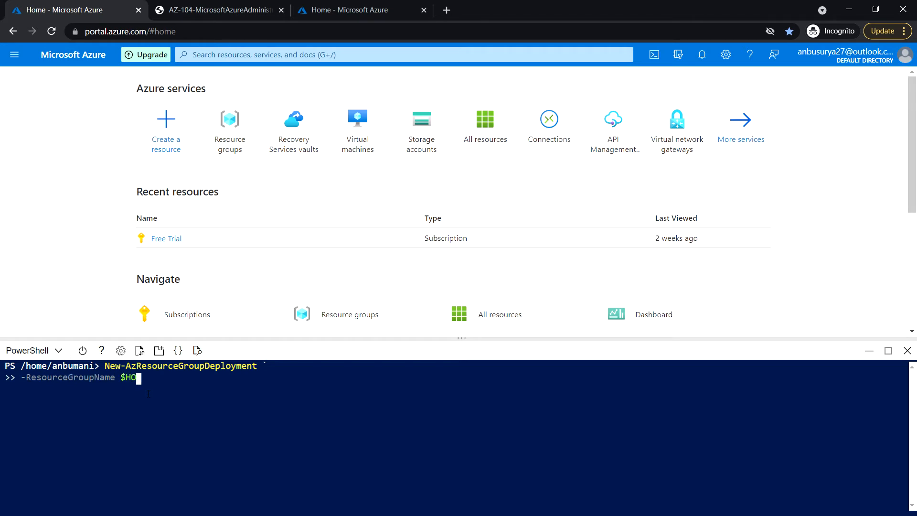
pyautogui.press('Backspace')
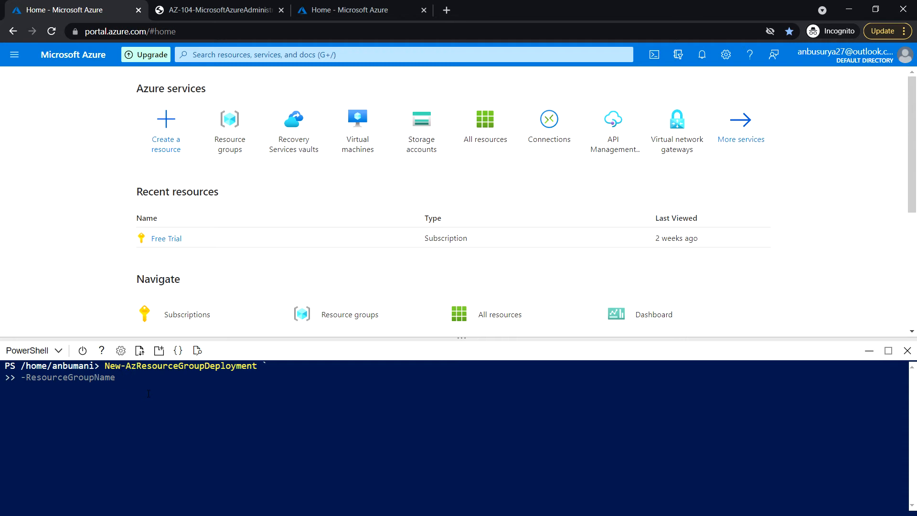
pyautogui.write('$rgName `')
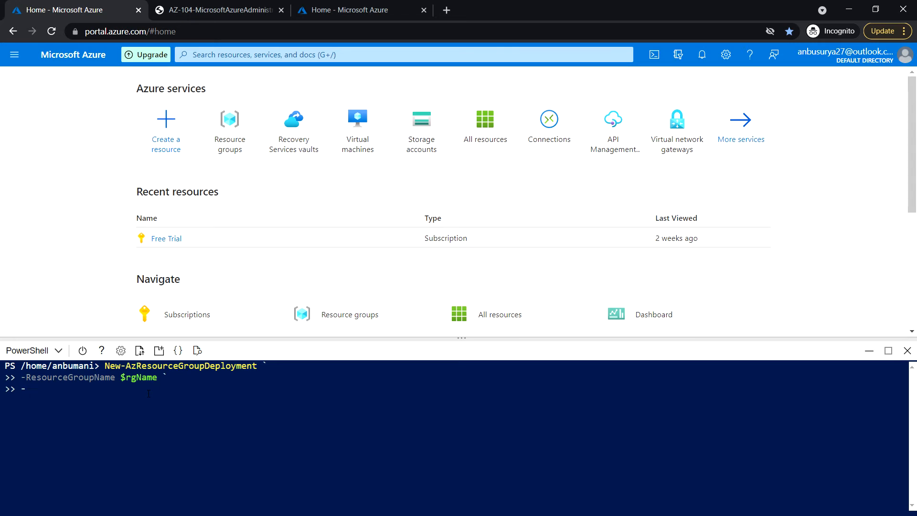
pyautogui.write('-Template')
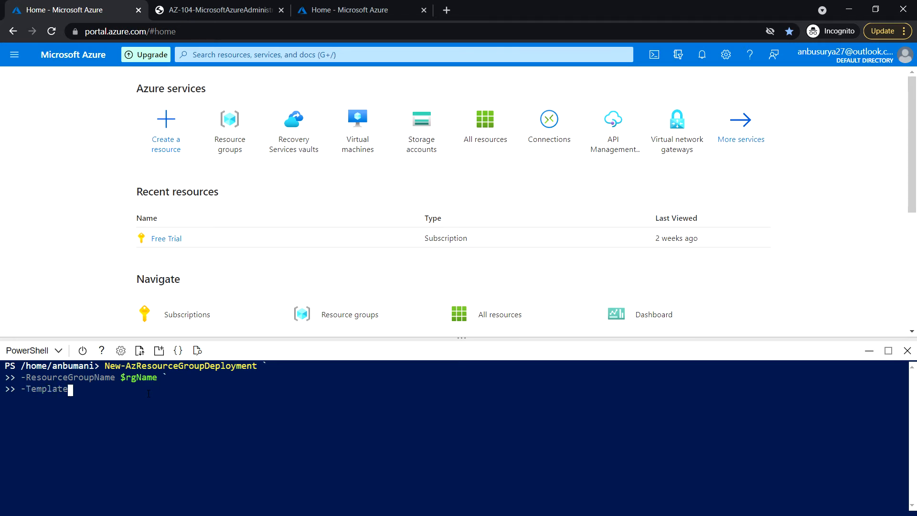
pyautogui.write('File')
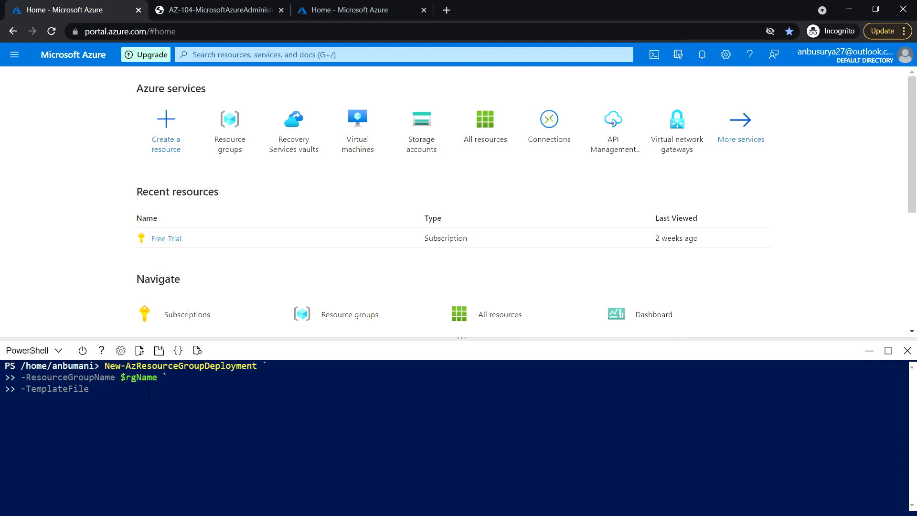
pyautogui.write('$HOME/')
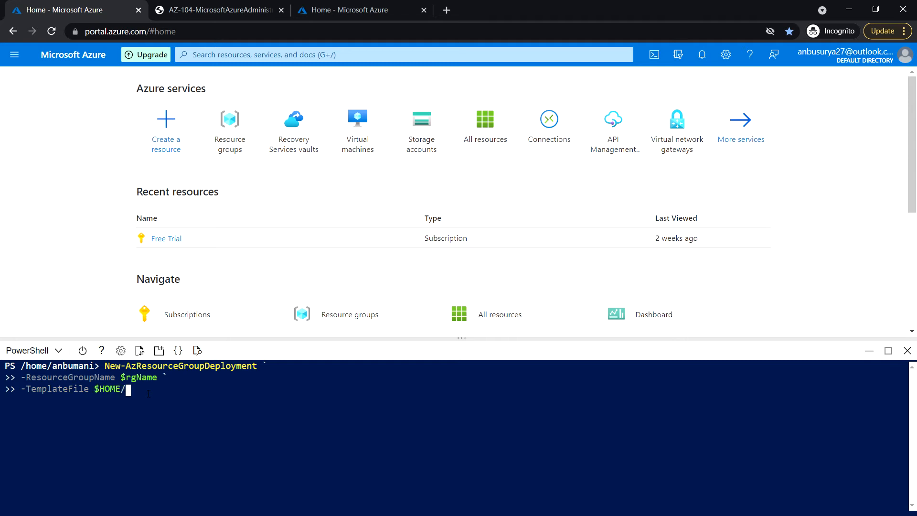
pyautogui.write('/home/anbumani/az104-11-vm-')
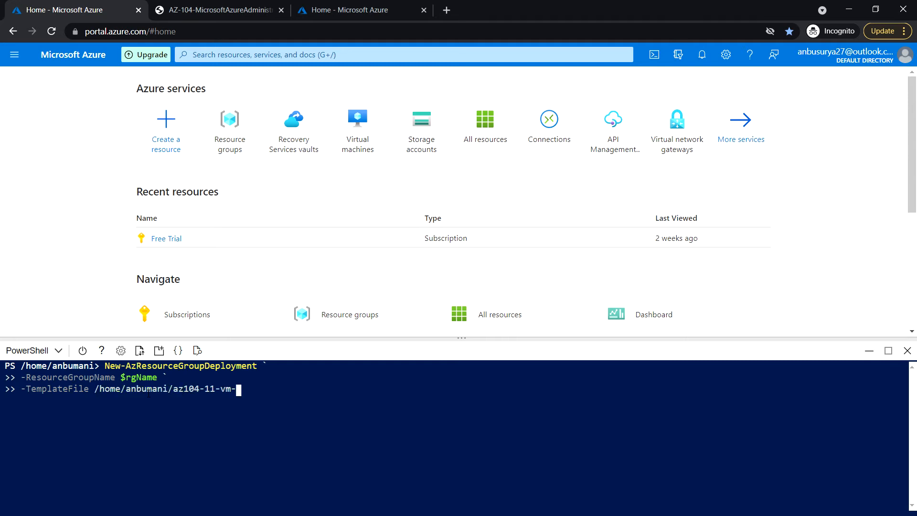
pyautogui.write('template.json')
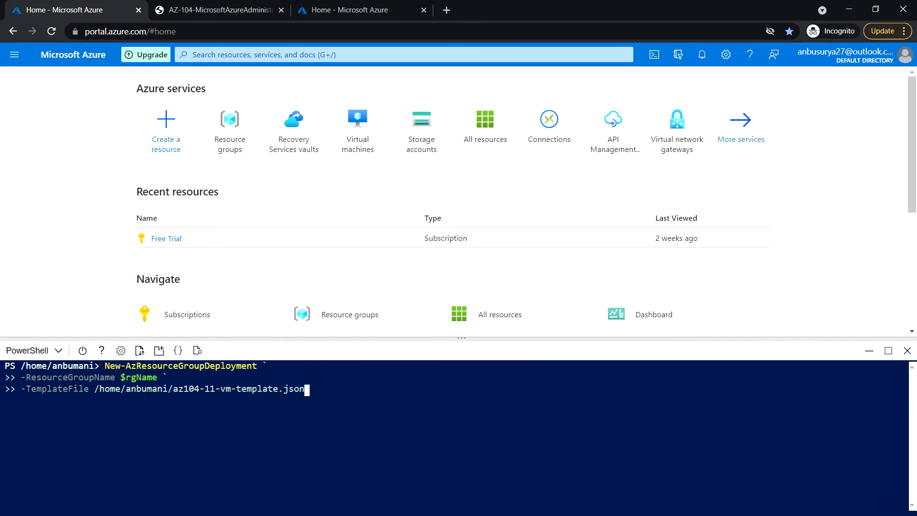
pyautogui.press('Enter')
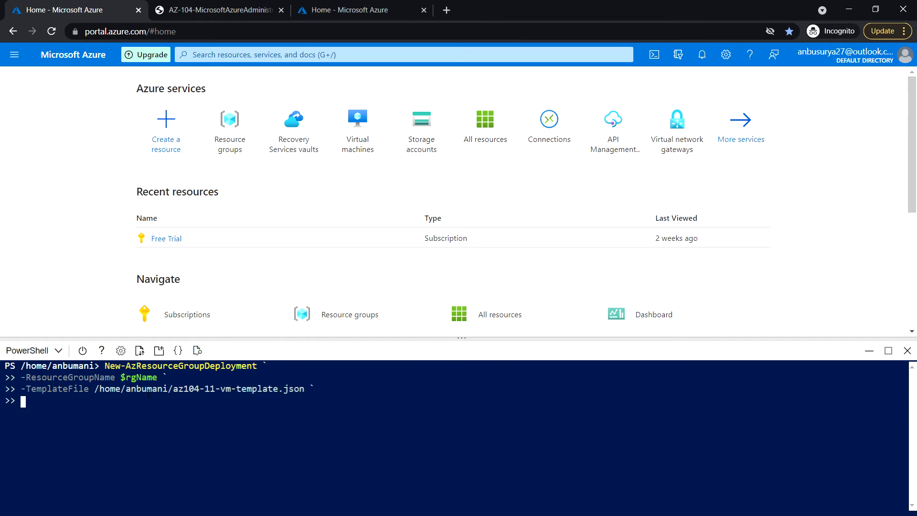
# - Add -TemplateParameterFile az104-11-vm-parameters.json and -AsJob to run the deployment as a background job
pyautogui.write('-')
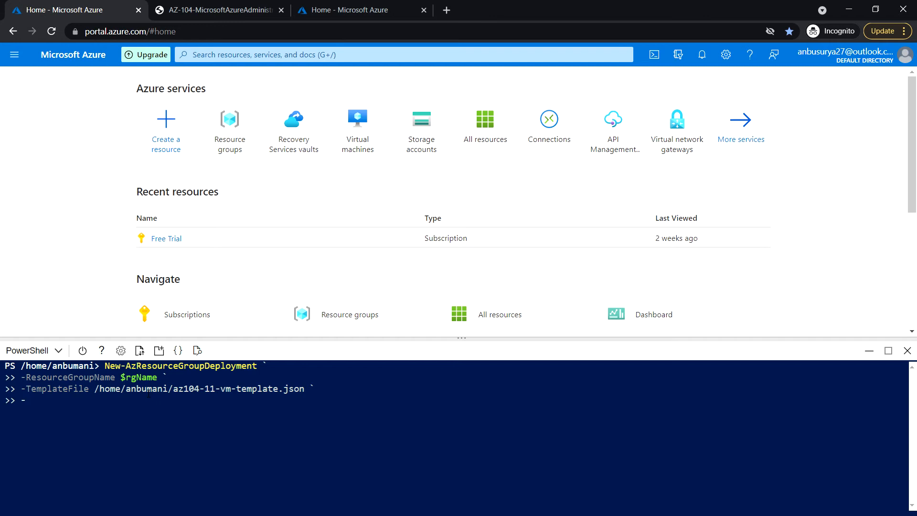
pyautogui.write('-TemplateParameter')
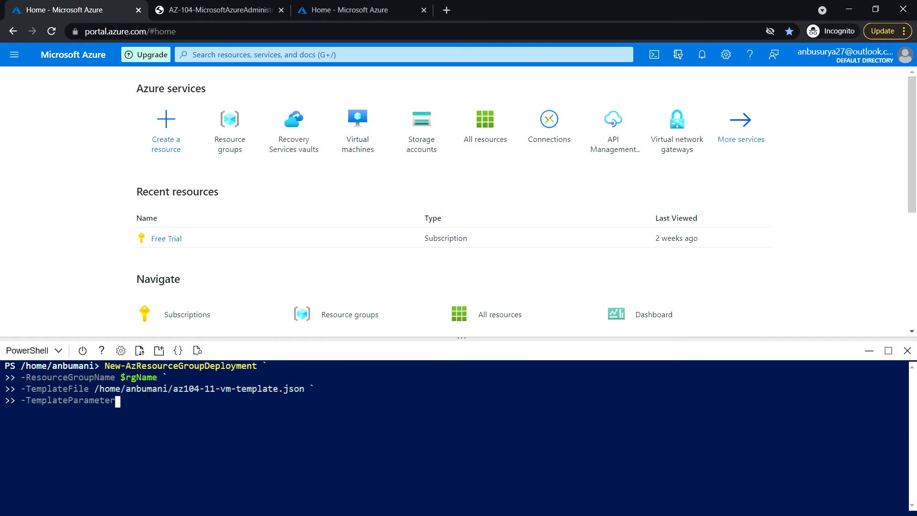
pyautogui.write('File')
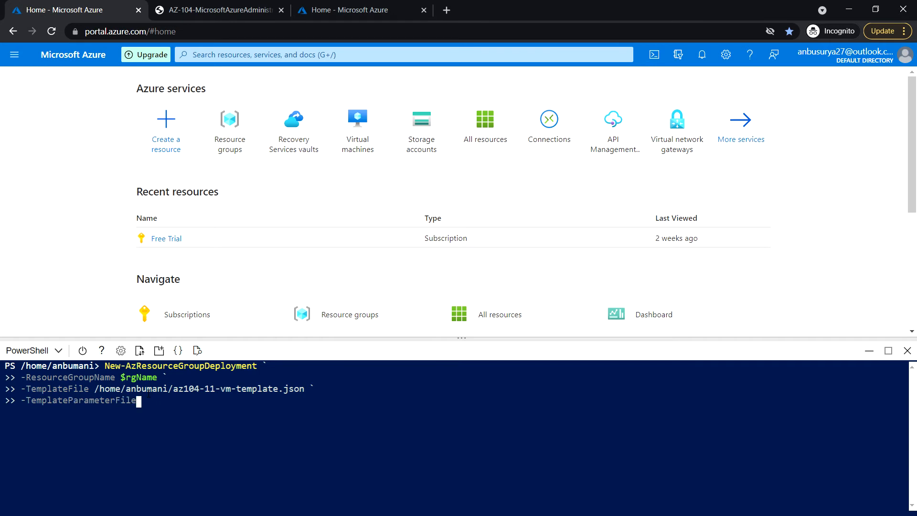
pyautogui.write('$')
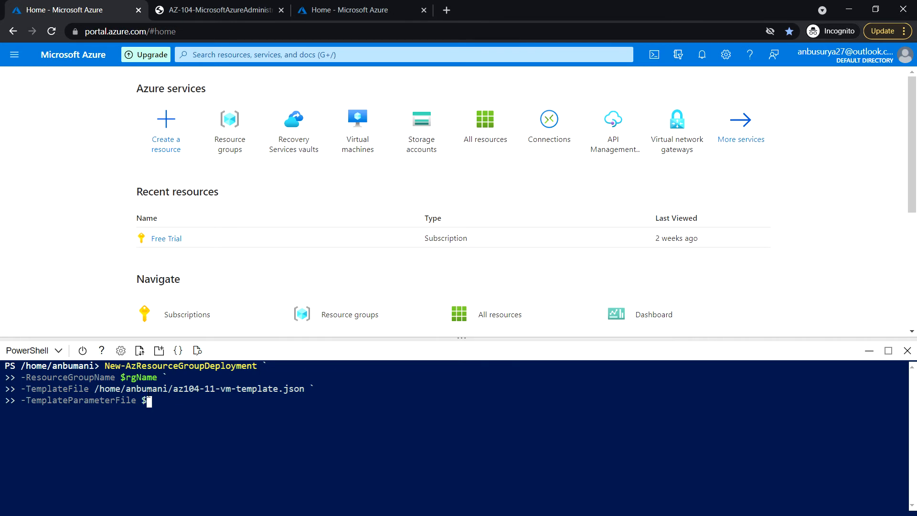
pyautogui.write('HOME/a')
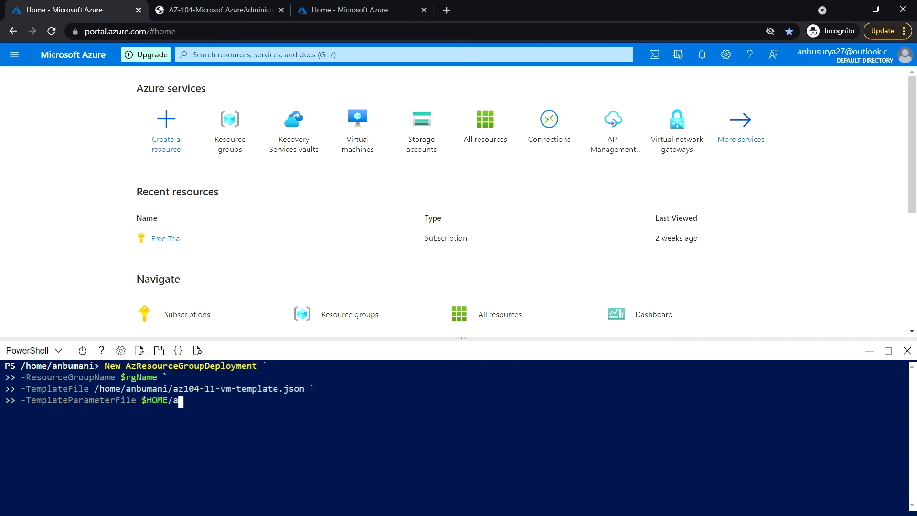
pyautogui.write('/home/anbumani/az104-11-vm-')
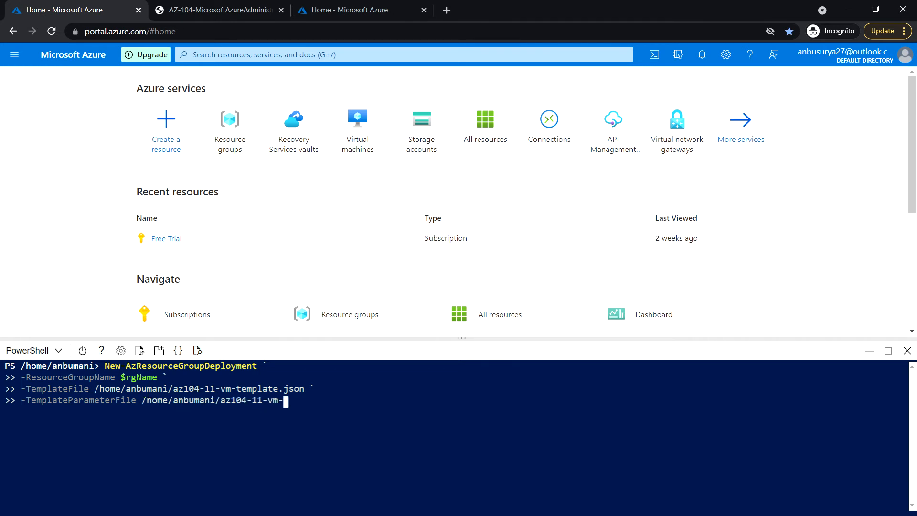
pyautogui.write('parameters.json `')
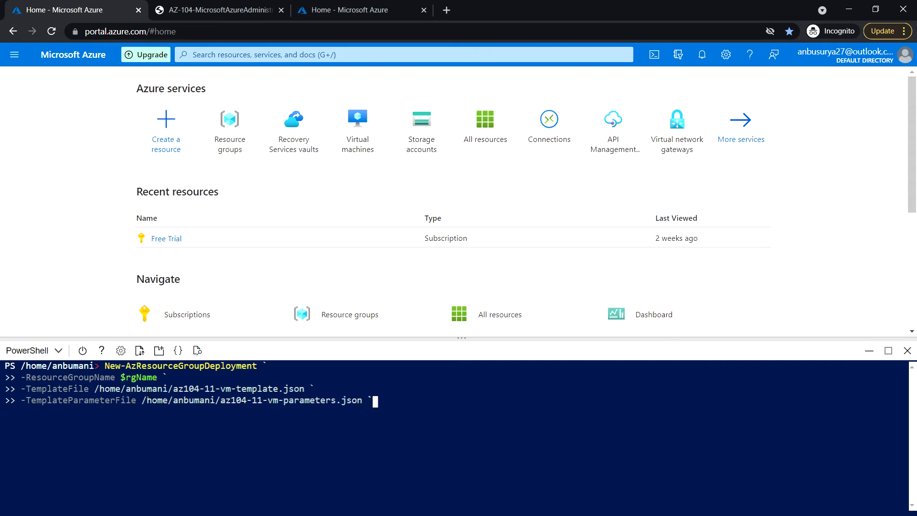
pyautogui.press('Enter')
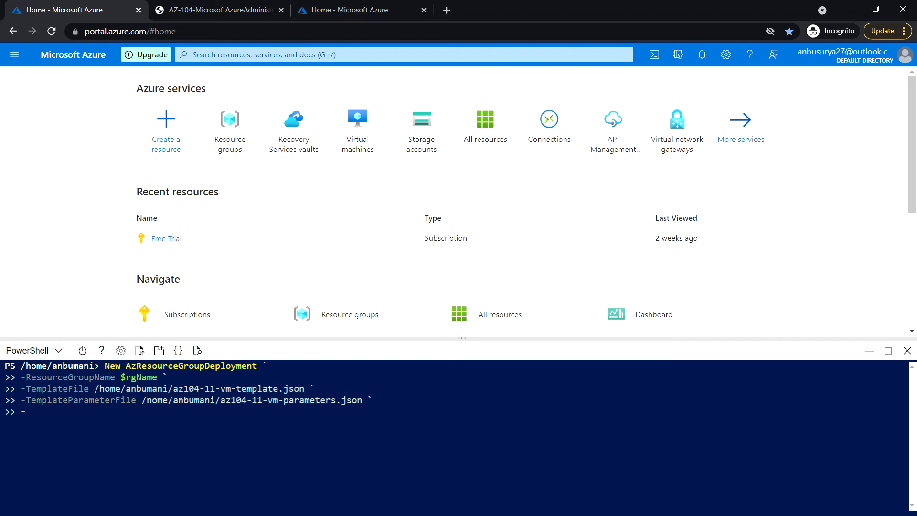
pyautogui.write('-AsJob')
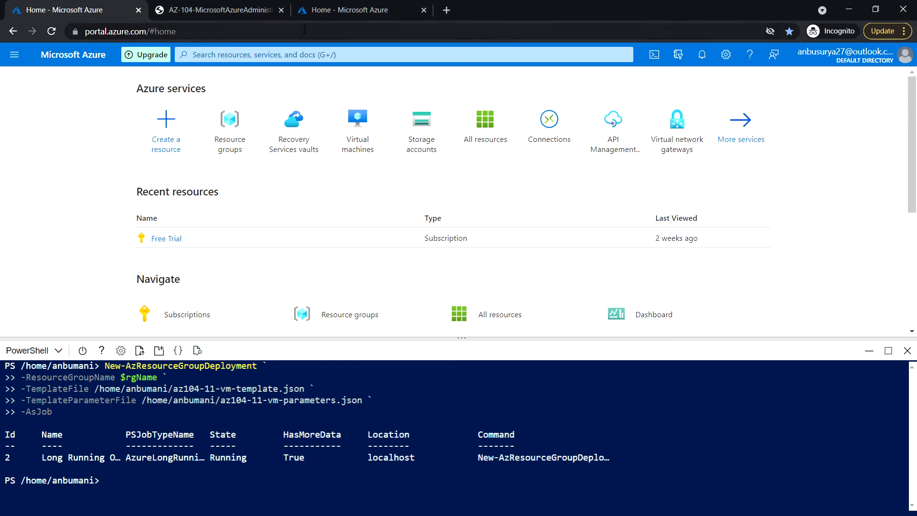
pyautogui.click(217, 10)
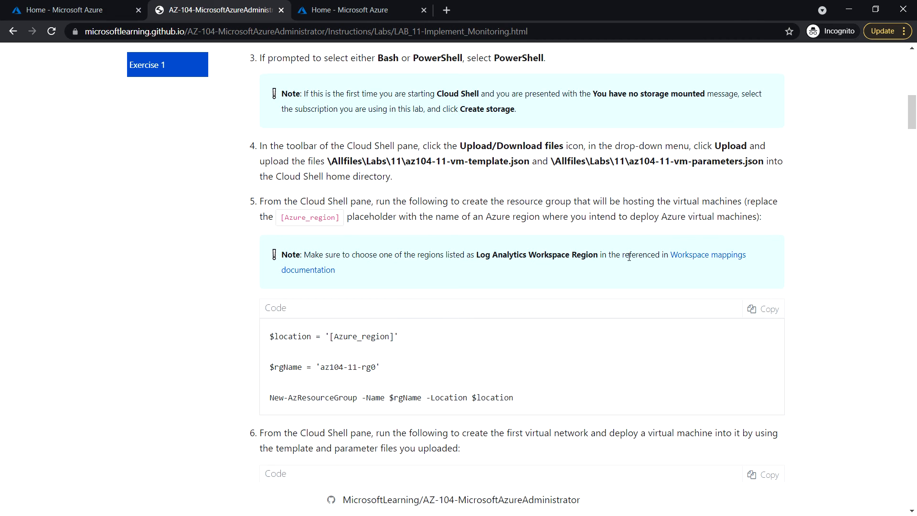
# - Open the Workspace mappings Microsoft Docs article in a new tab
pyautogui.rightClick(708, 254)
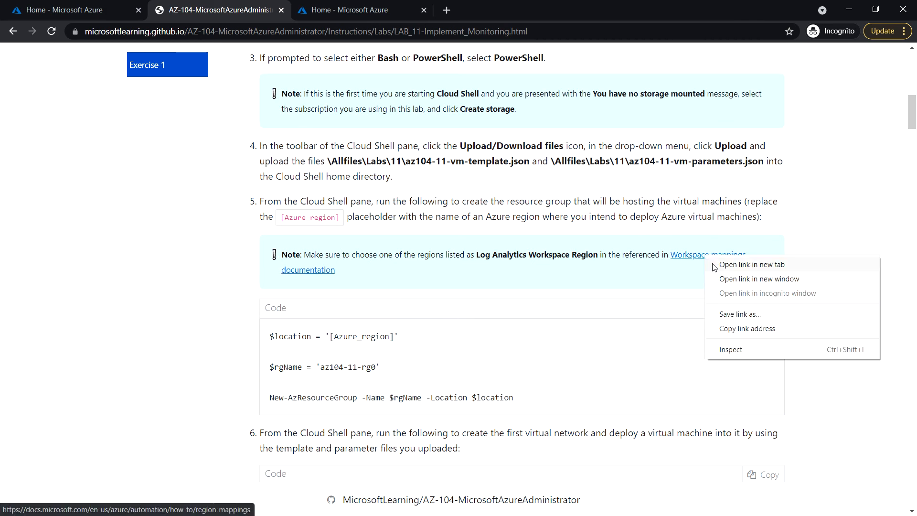
pyautogui.click(751, 264)
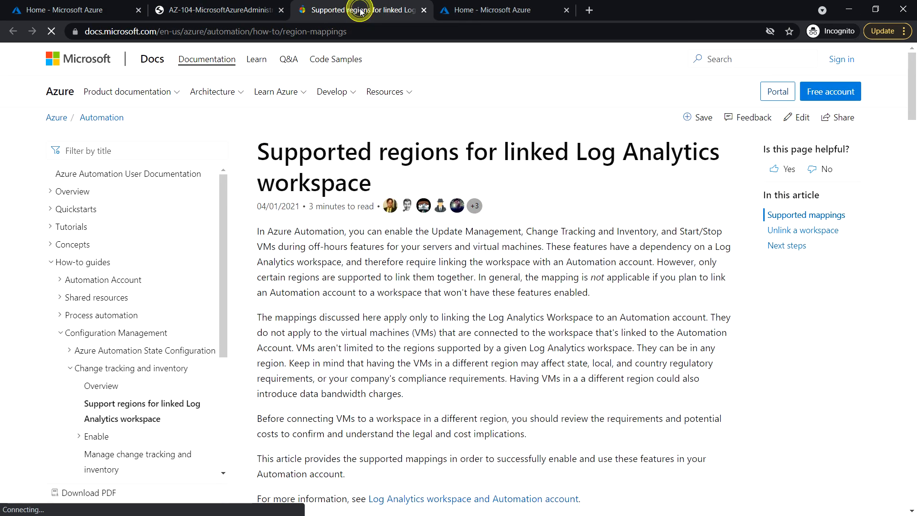
pyautogui.scroll(-3)
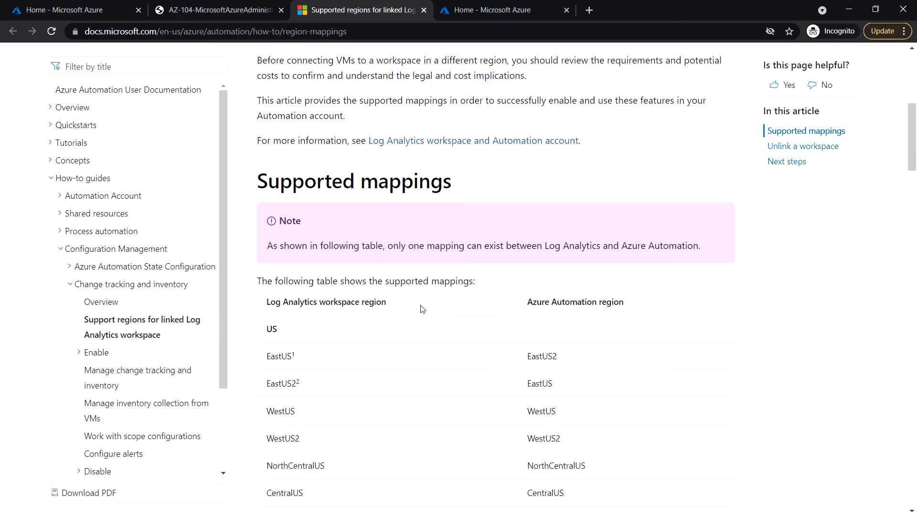
pyautogui.scroll(-3)
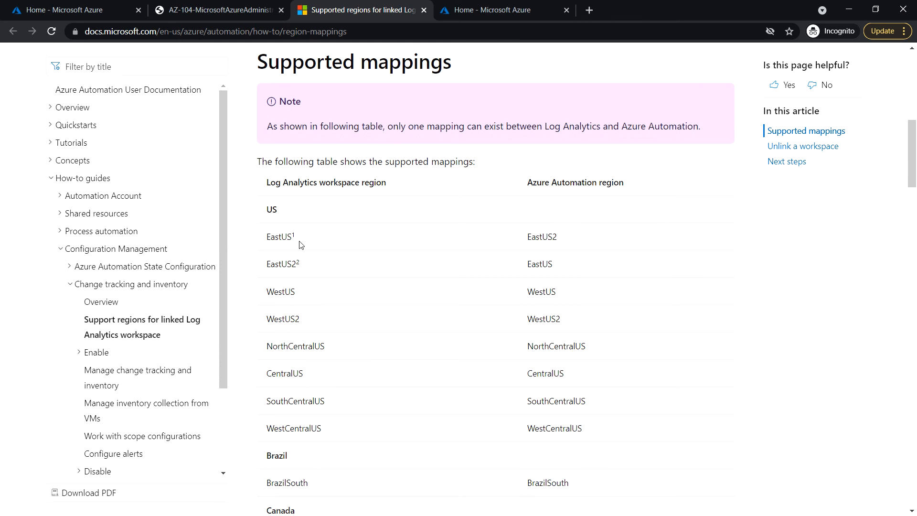
pyautogui.moveTo(285, 398)
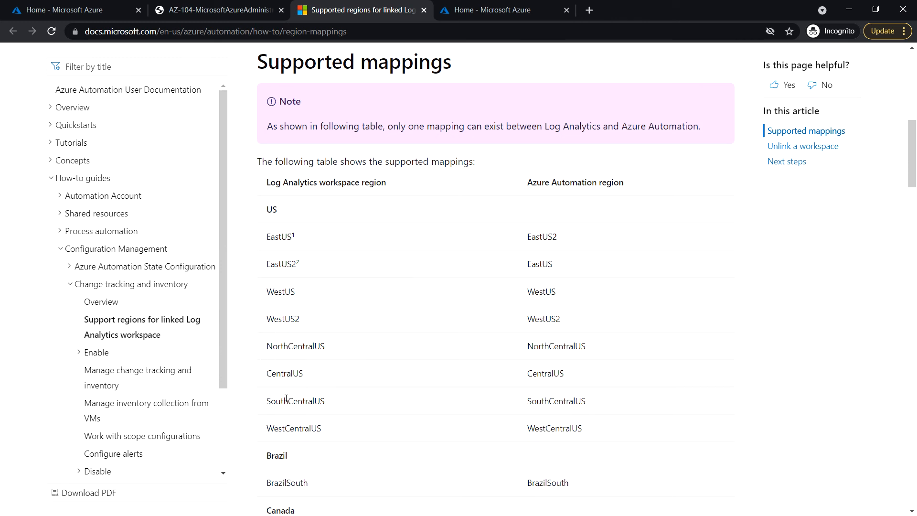
pyautogui.scroll(-3)
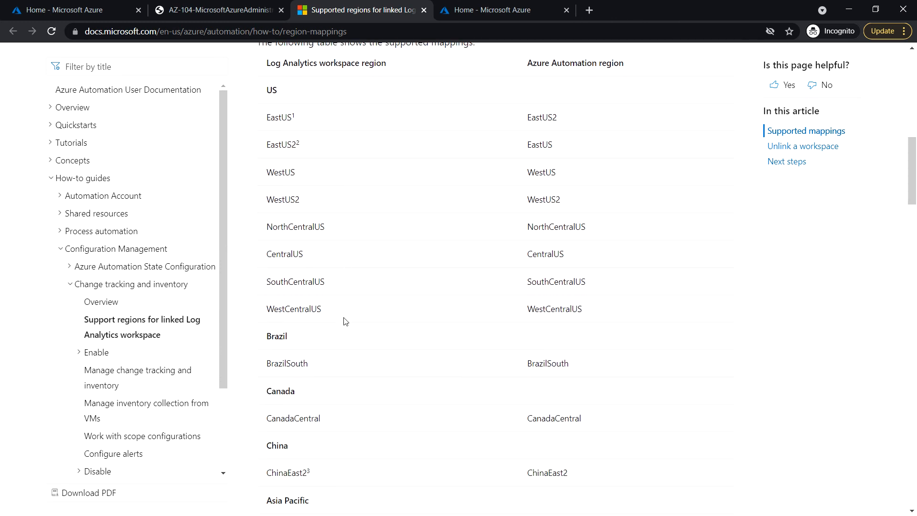
# - Review the supported Log Analytics region mappings table, then return to the Azure portal
pyautogui.scroll(-3)
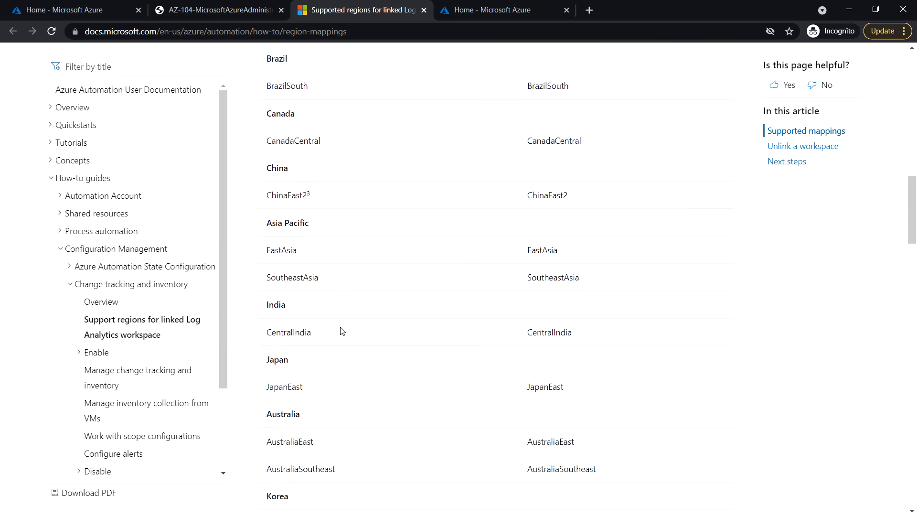
pyautogui.scroll(-3)
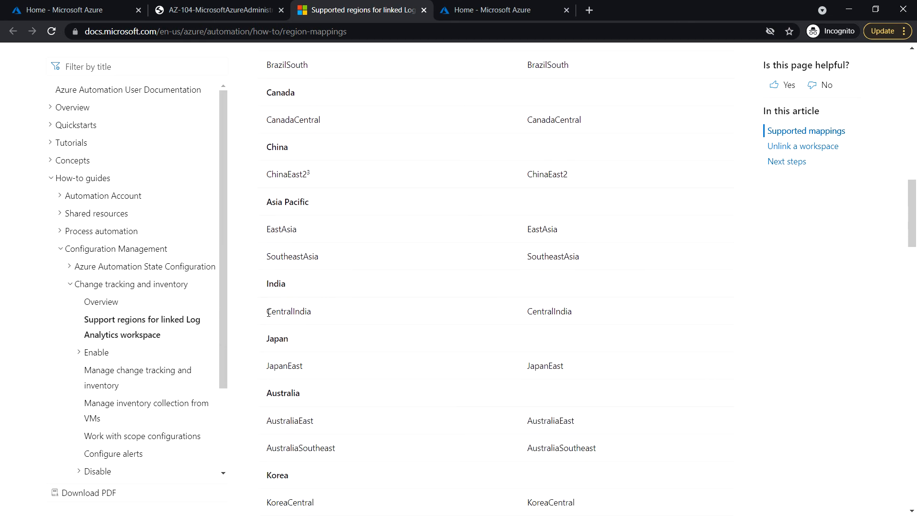
pyautogui.moveTo(292, 277)
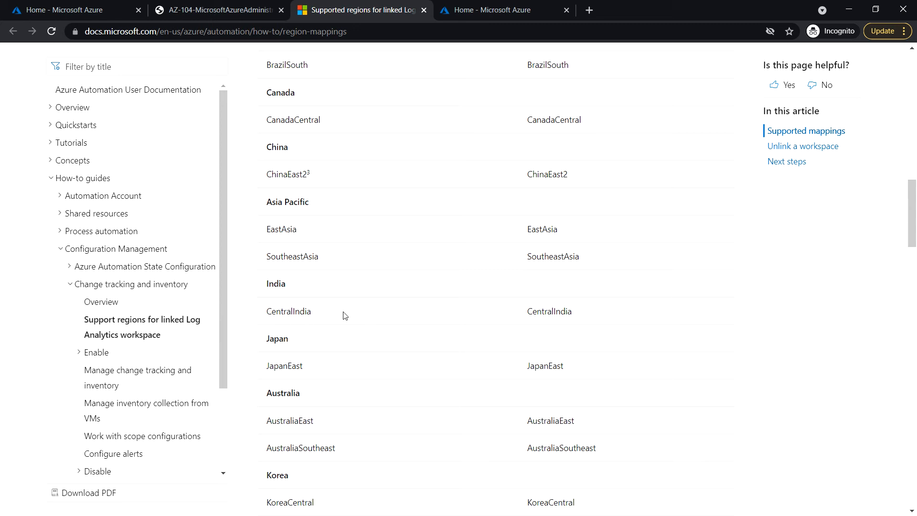
pyautogui.moveTo(391, 318)
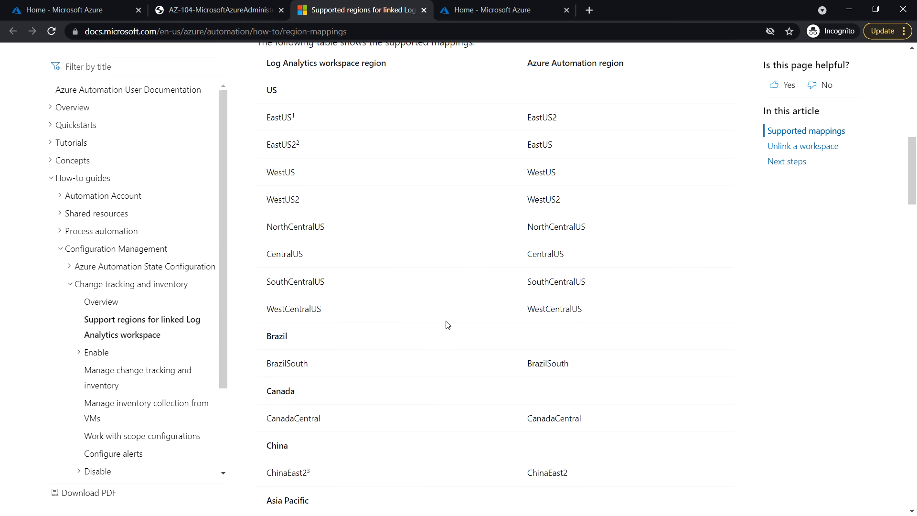
pyautogui.scroll(3)
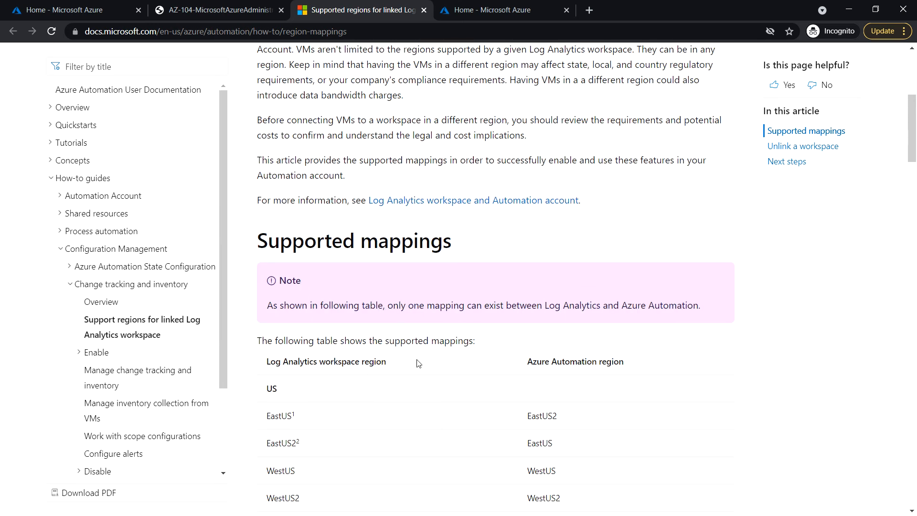
pyautogui.moveTo(295, 16)
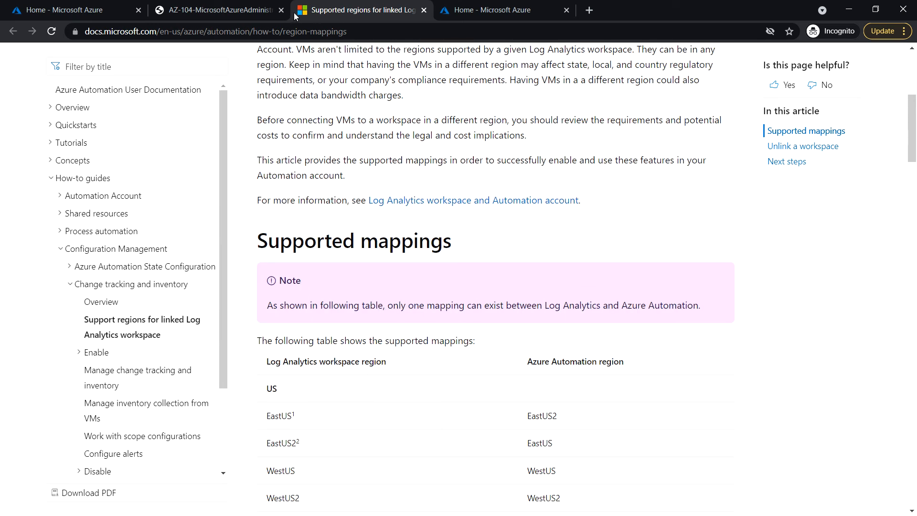
pyautogui.click(64, 10)
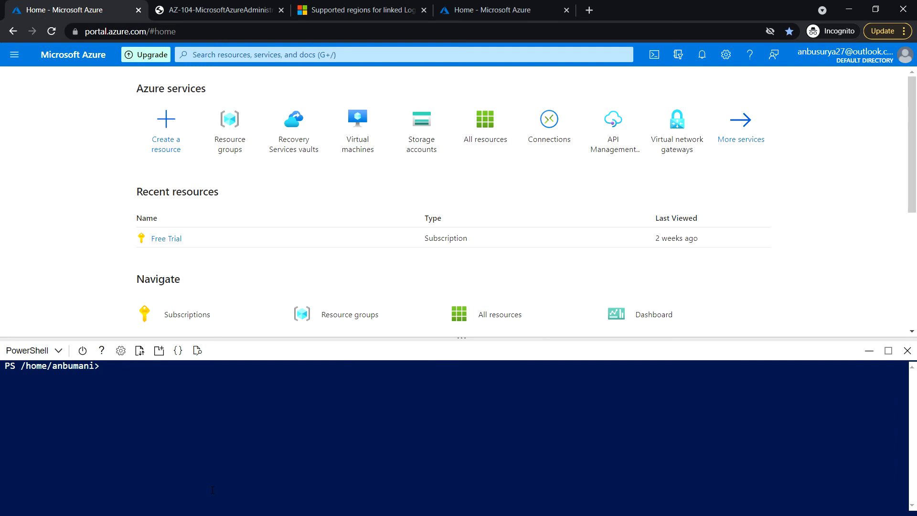
# - Run Register-AzResourceProvider -ProviderNamespace Microsoft.insights in Cloud Shell
pyautogui.write('regis')
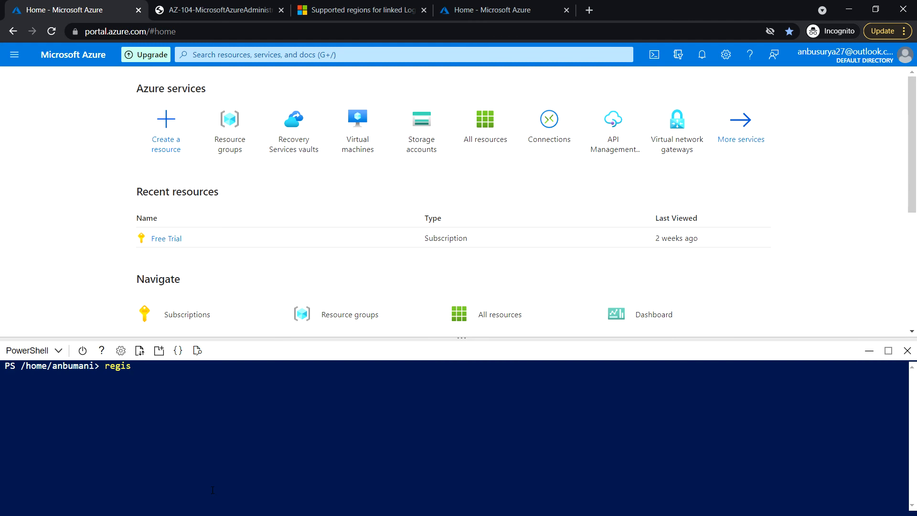
pyautogui.write('Register-az')
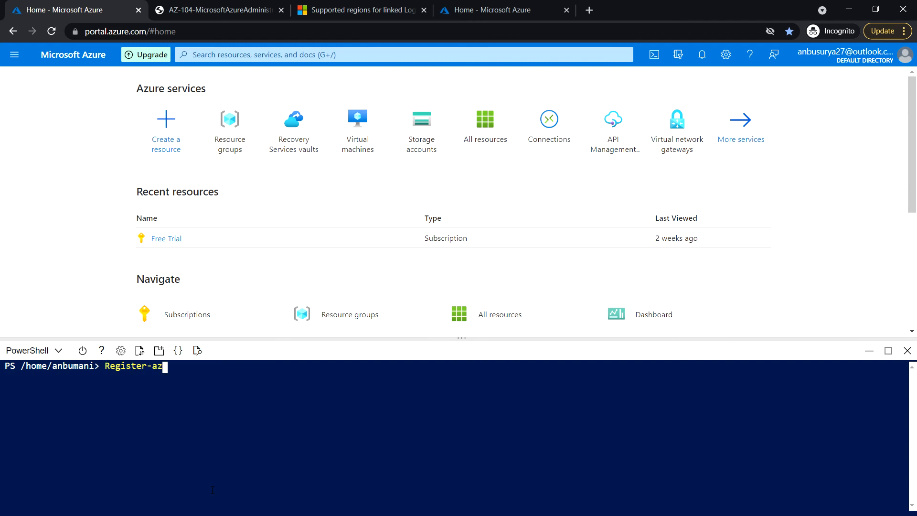
pyautogui.write('ResourceProvider')
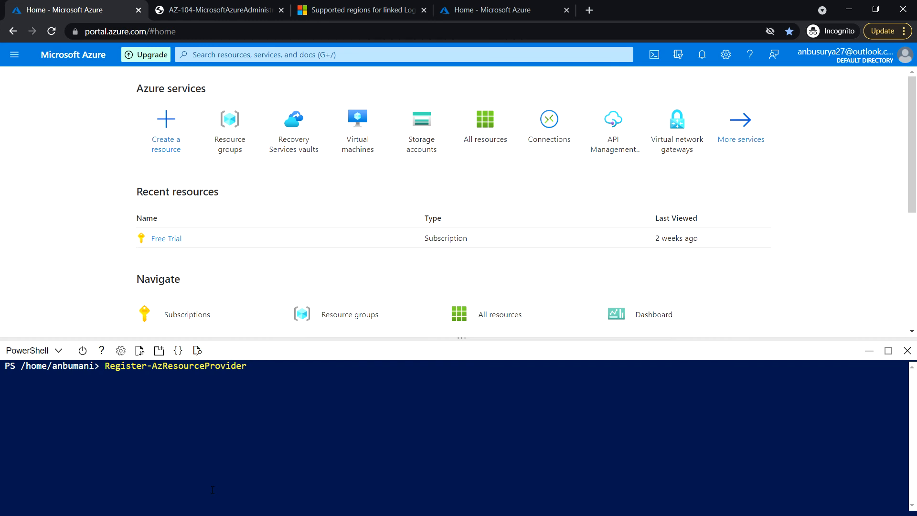
pyautogui.write('-provide')
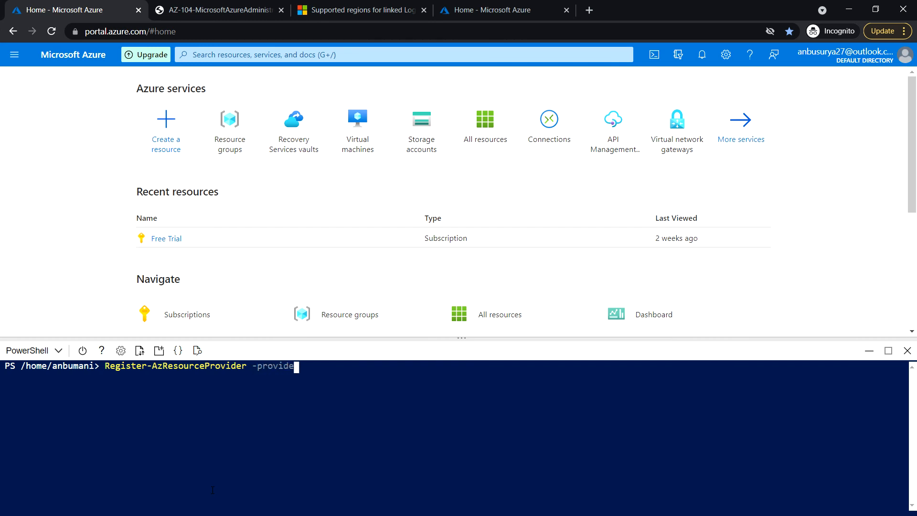
pyautogui.write('ProviderNamespace M')
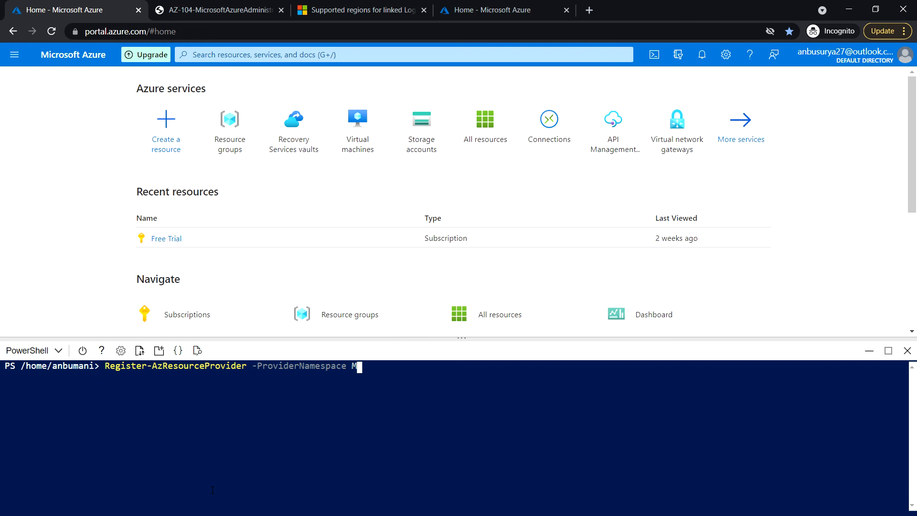
pyautogui.write('icrosoft')
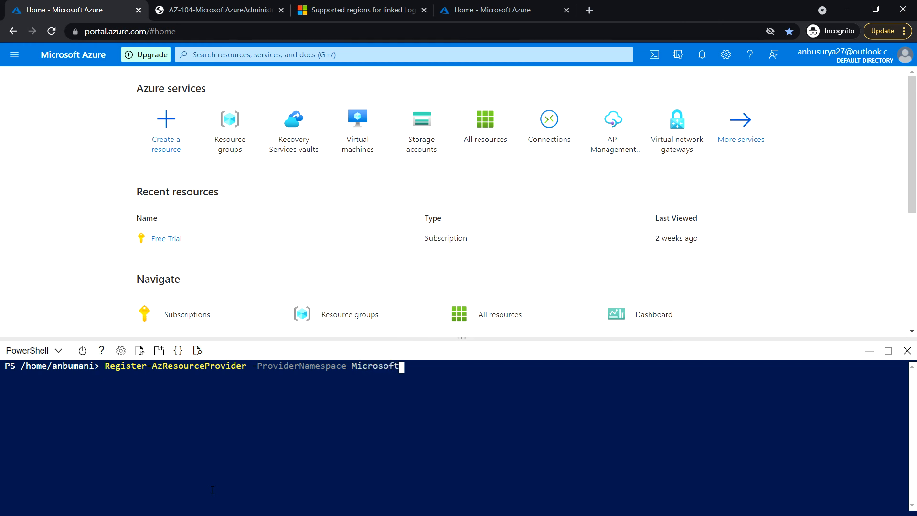
pyautogui.write('.insi')
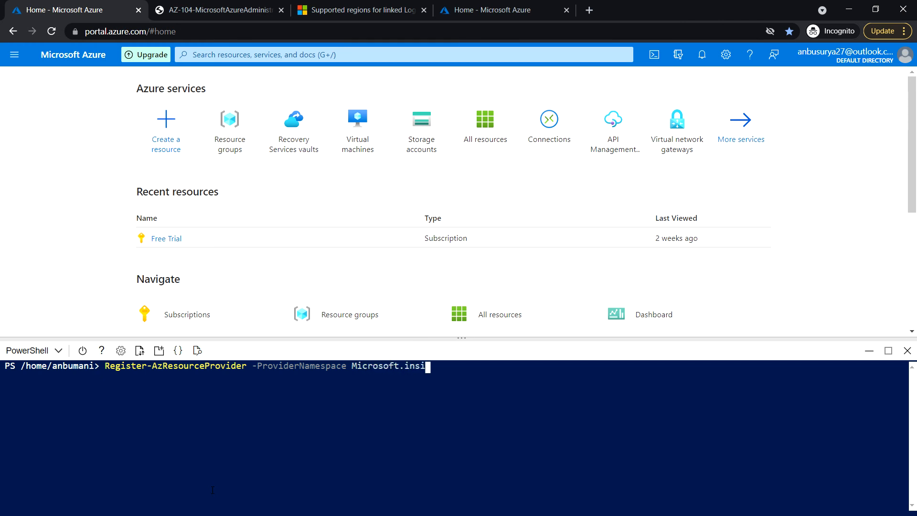
pyautogui.write('ghts')
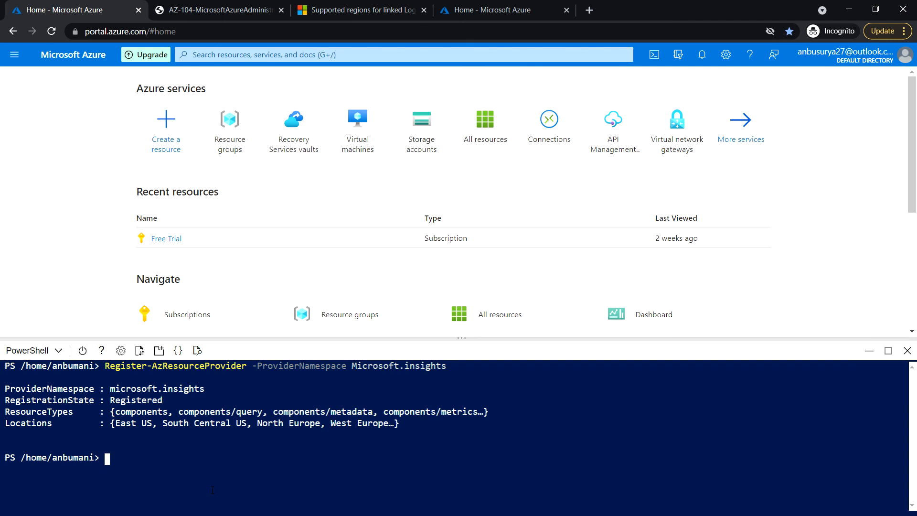
# - Run Register-AzResourceProvider -ProviderNamespace microsoft.alertsmanagement in Cloud Shell
pyautogui.write('register.')
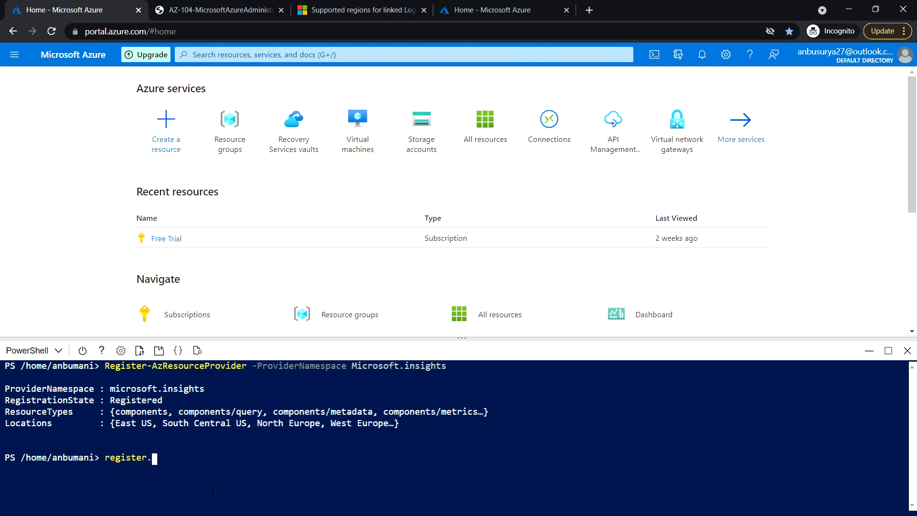
pyautogui.write('azres')
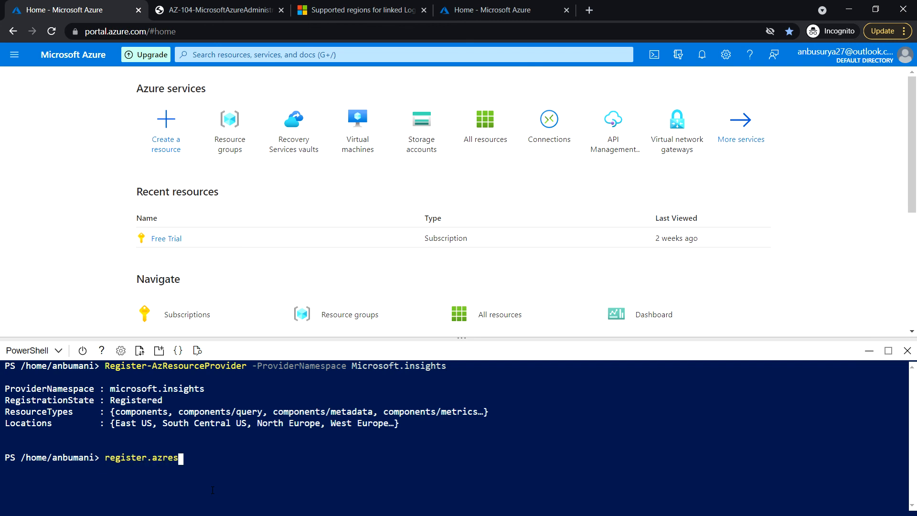
pyautogui.press('Backspace')
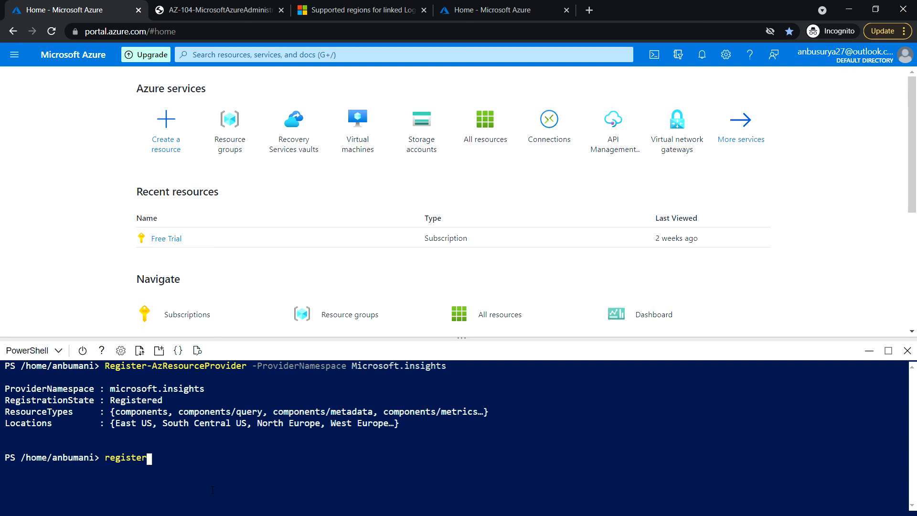
pyautogui.write('-AzRes')
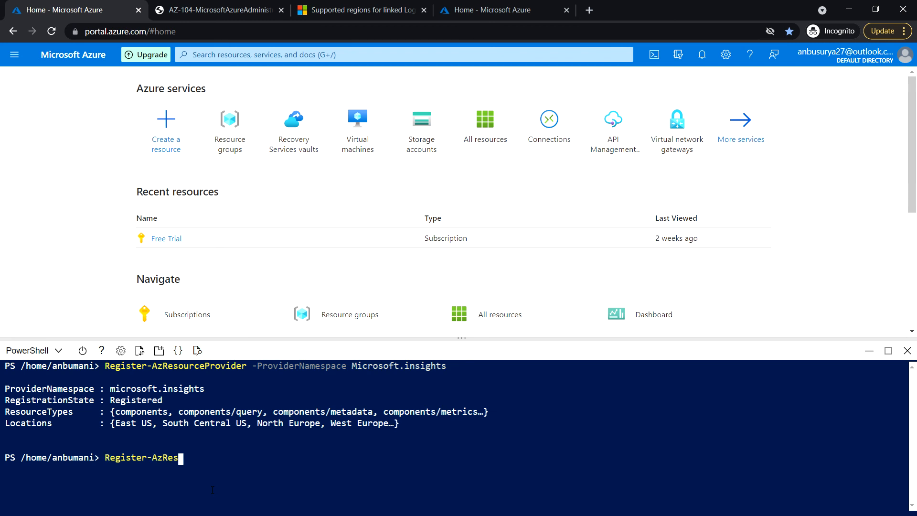
pyautogui.write('ourceProvider')
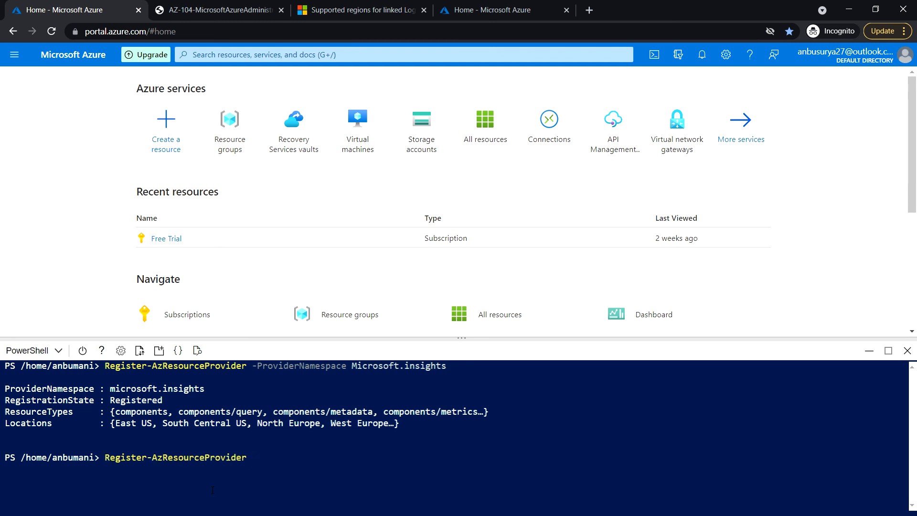
pyautogui.write('-providerNamespace microso')
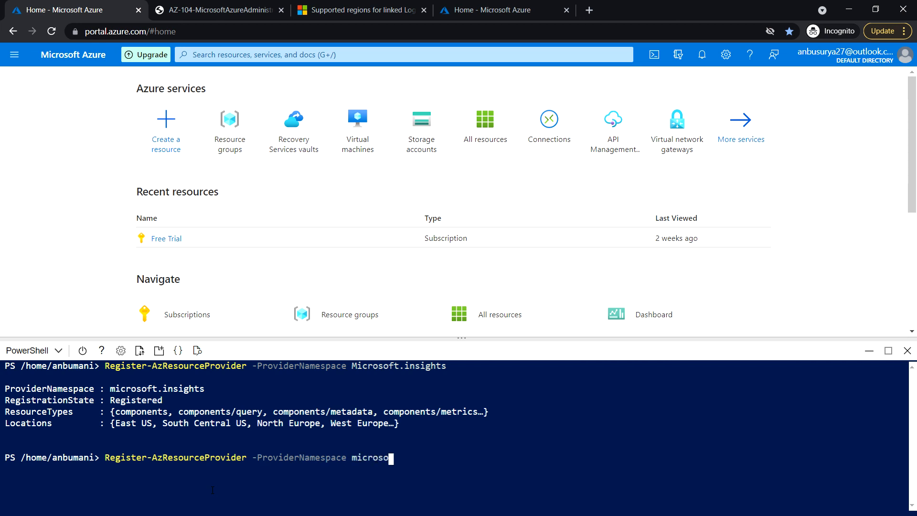
pyautogui.write('ft.alertsmanageme')
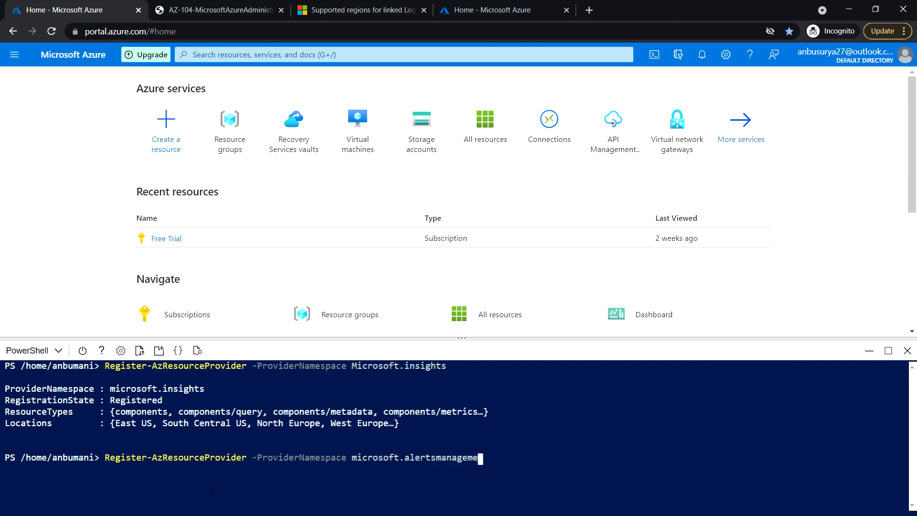
pyautogui.write('nt')
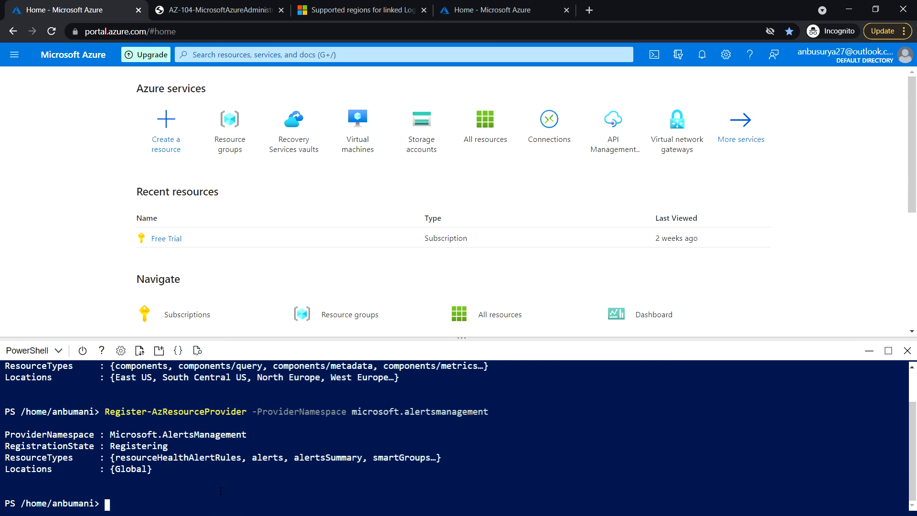
pyautogui.moveTo(240, 509)
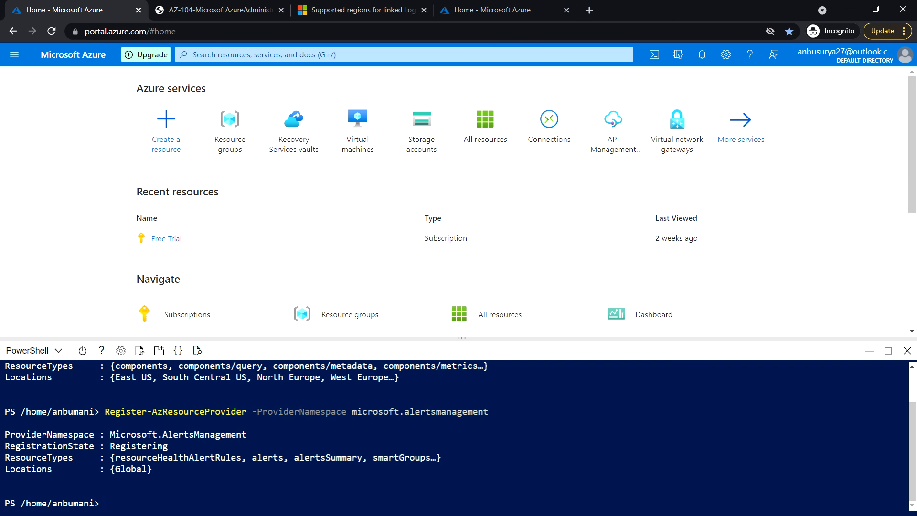
pyautogui.click(107, 503)
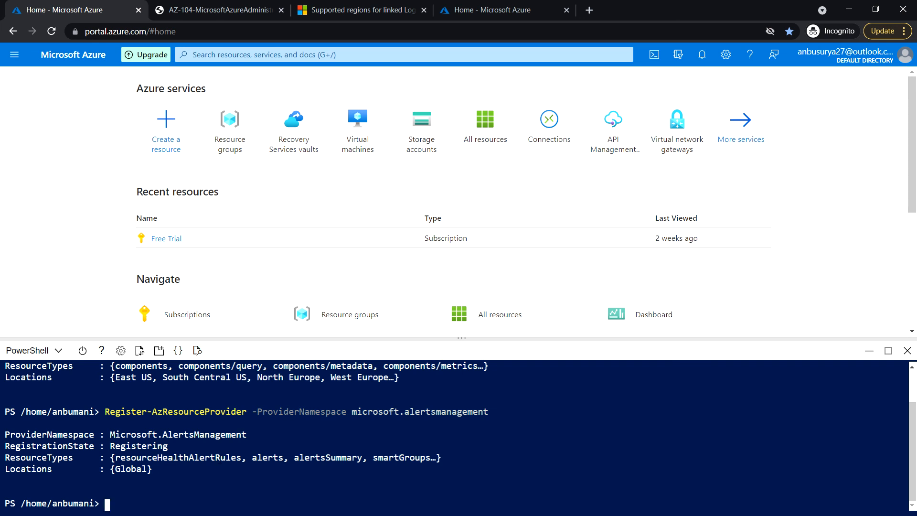